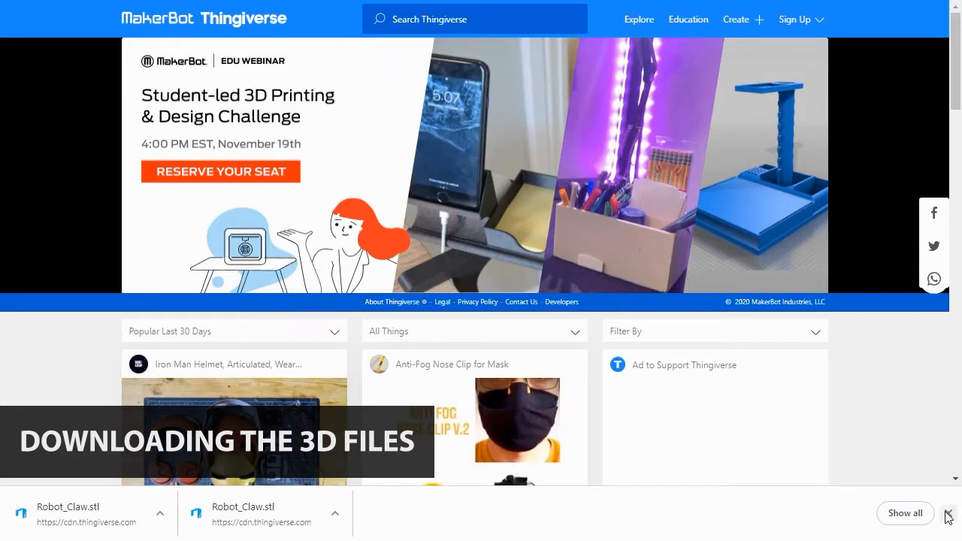
Step: Dismiss the downloads bar and search Thingiverse for 'learning blade robot'
{"action": "left_click", "coordinate": [947, 514]}
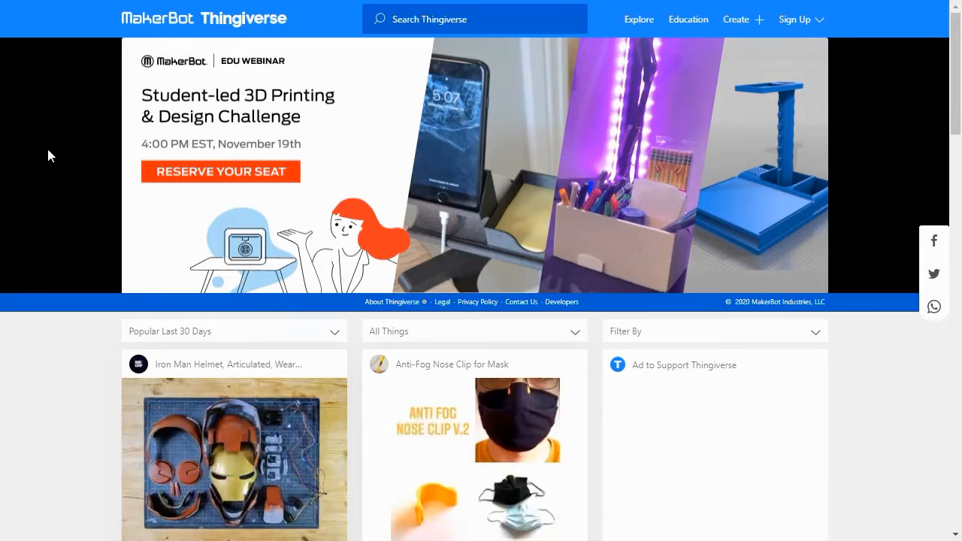
{"action": "scroll", "scroll_direction": "down", "scroll_amount": 3}
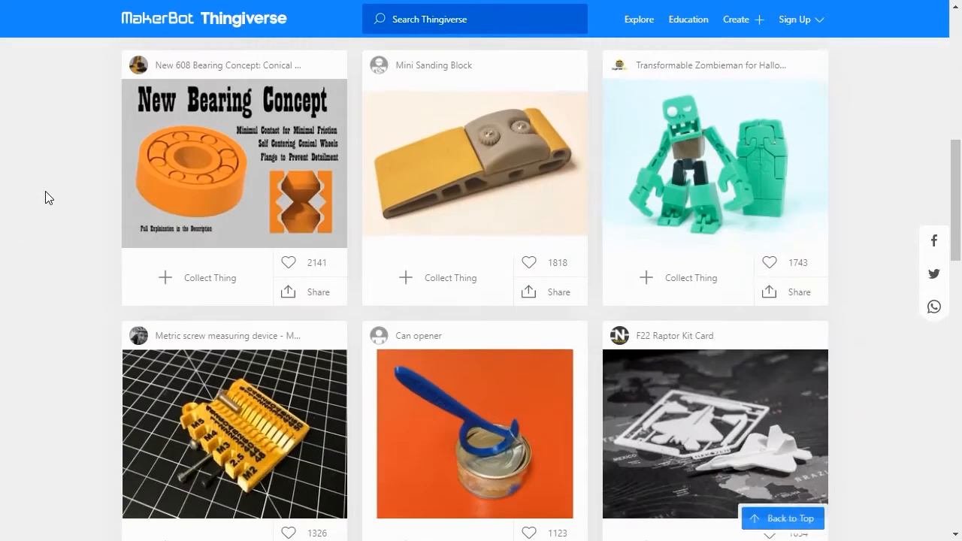
{"action": "scroll", "scroll_direction": "down", "scroll_amount": 3}
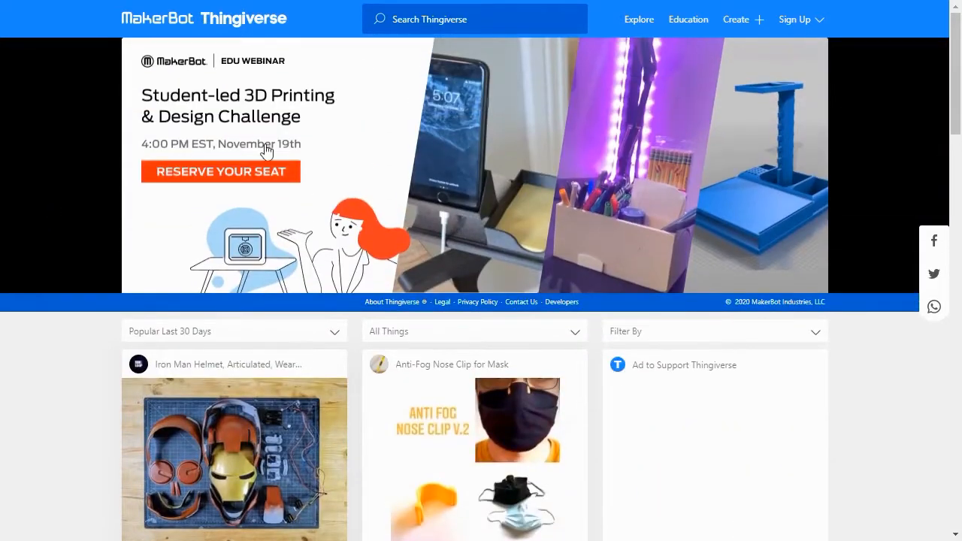
{"action": "type", "text": "learning blade"}
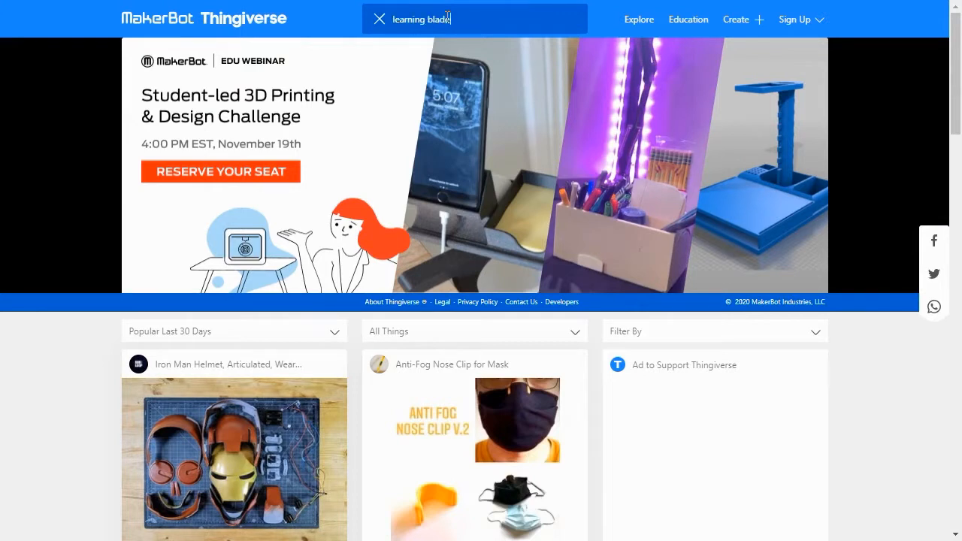
{"action": "type", "text": "robot"}
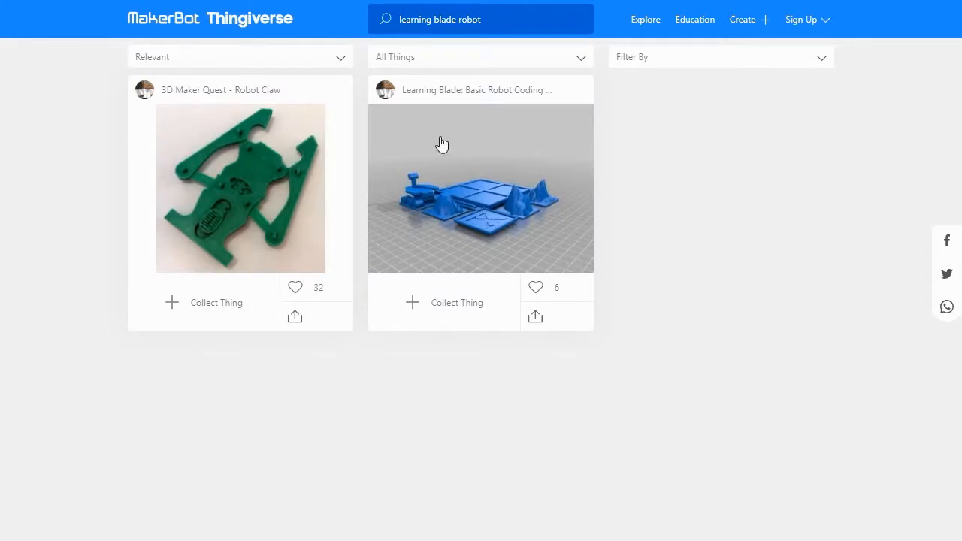
Step: Open the 3D Maker Quest - Robot Claw design page and view its rendered parts image
{"action": "left_click", "coordinate": [240, 188]}
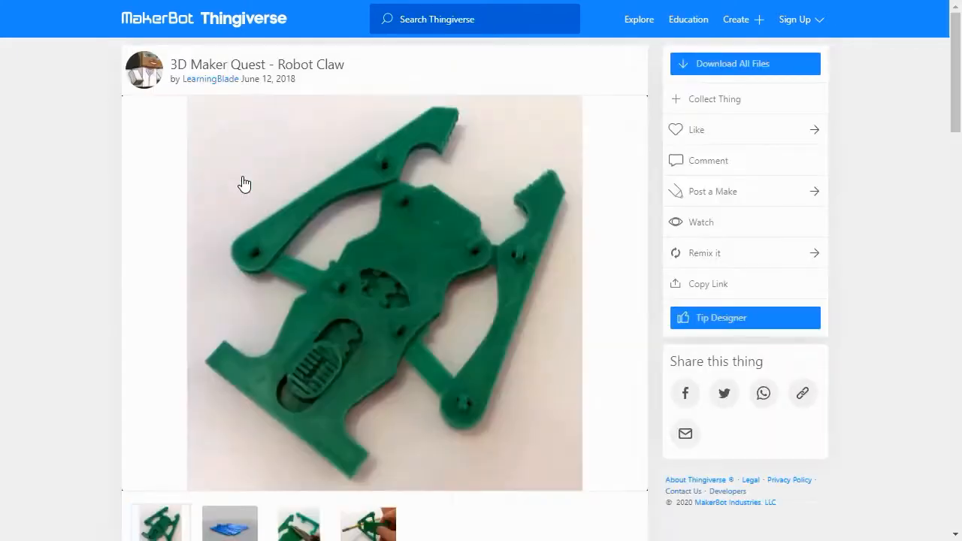
{"action": "left_click", "coordinate": [159, 524]}
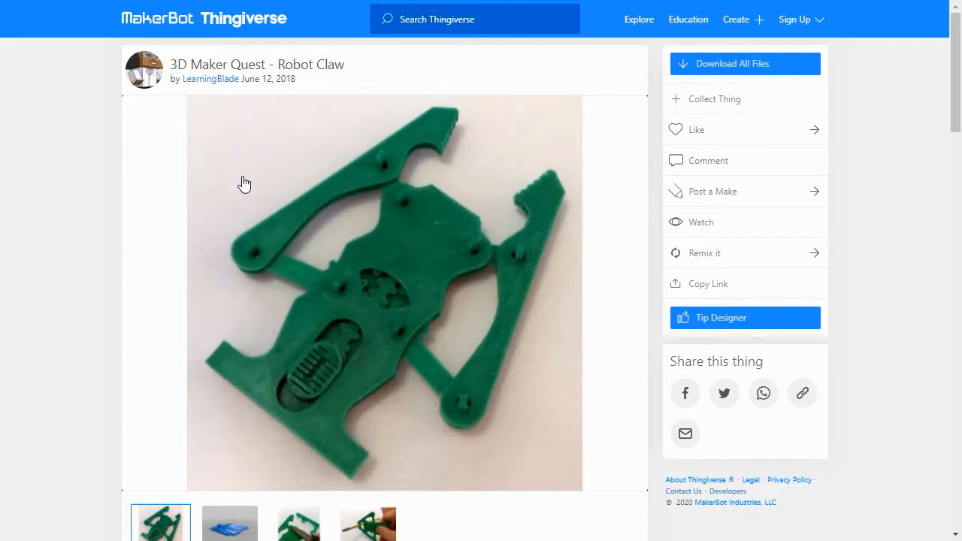
{"action": "scroll", "scroll_direction": "down", "scroll_amount": 3}
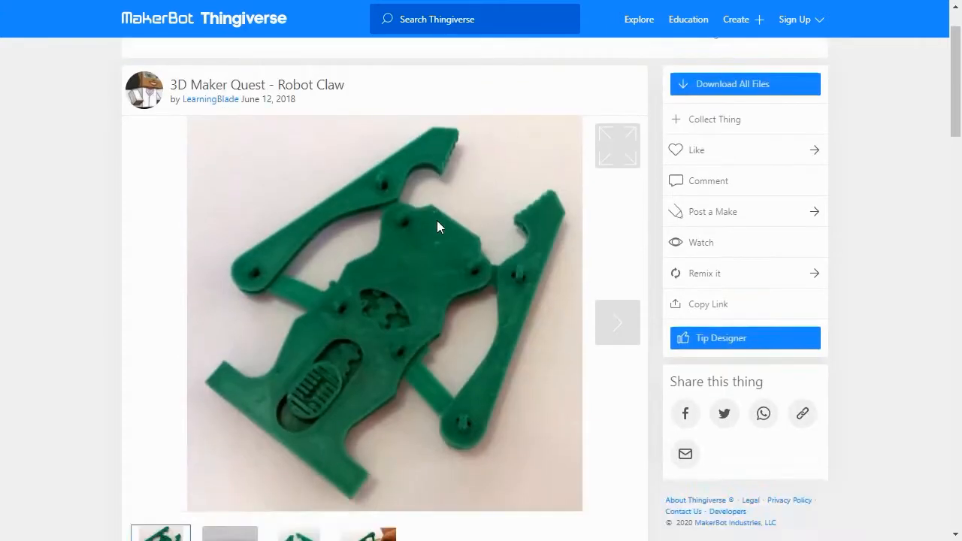
{"action": "scroll", "scroll_direction": "down", "scroll_amount": 3}
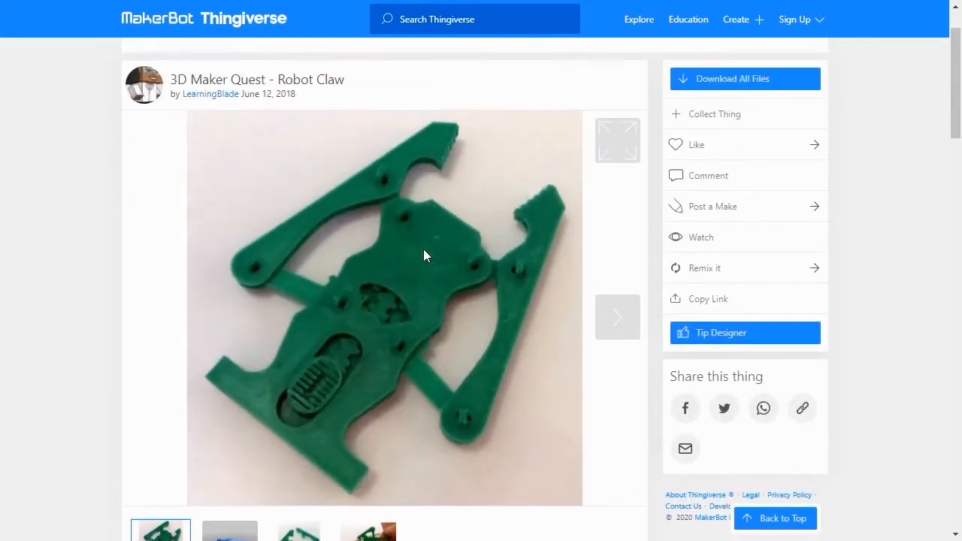
{"action": "left_click", "coordinate": [228, 316]}
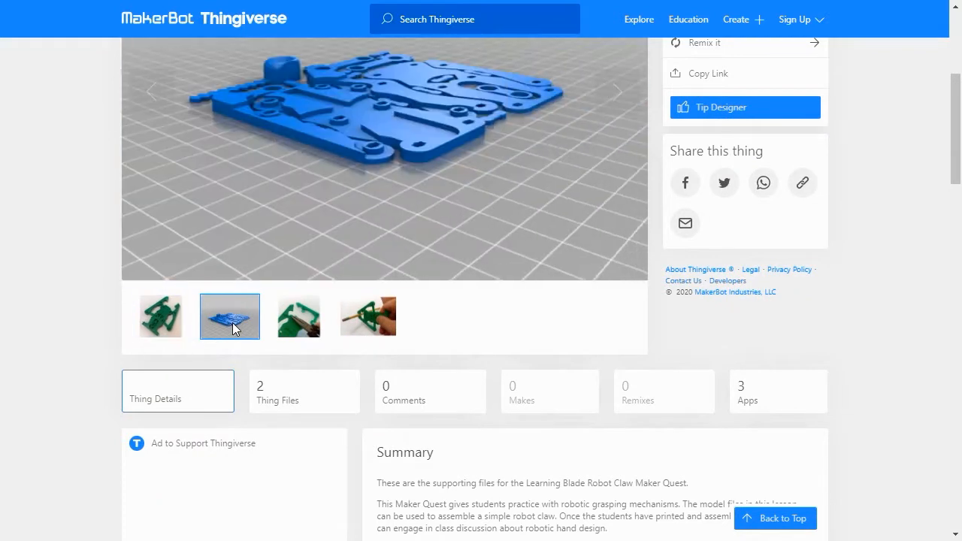
Step: Download Robot_Claw.stl from Thing Files and save it into the Robotics files folder
{"action": "left_click", "coordinate": [367, 316]}
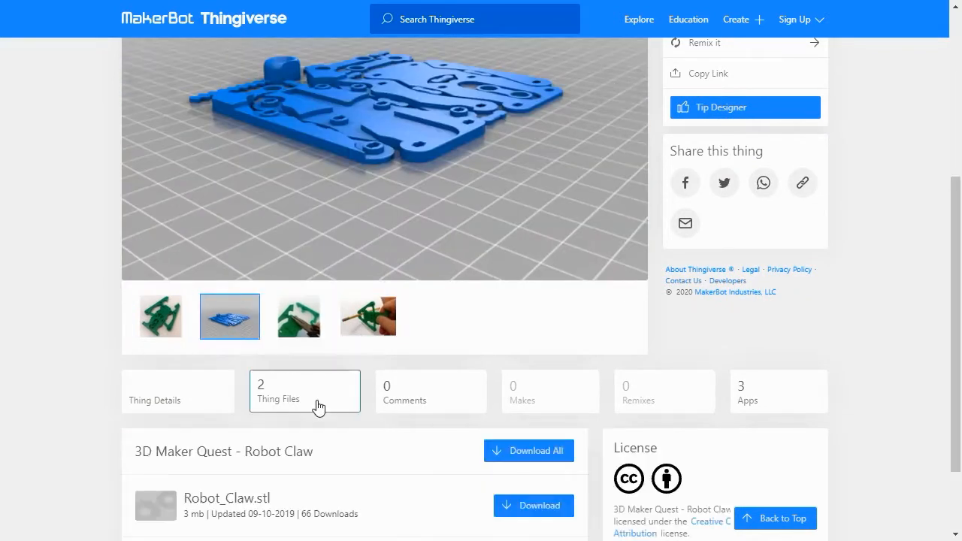
{"action": "scroll", "scroll_direction": "down", "scroll_amount": 3}
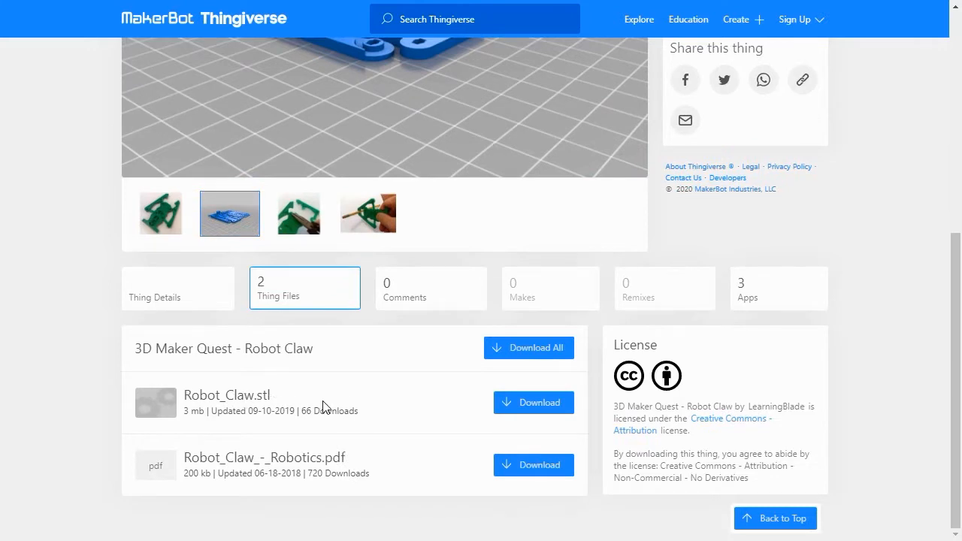
{"action": "left_click", "coordinate": [532, 402]}
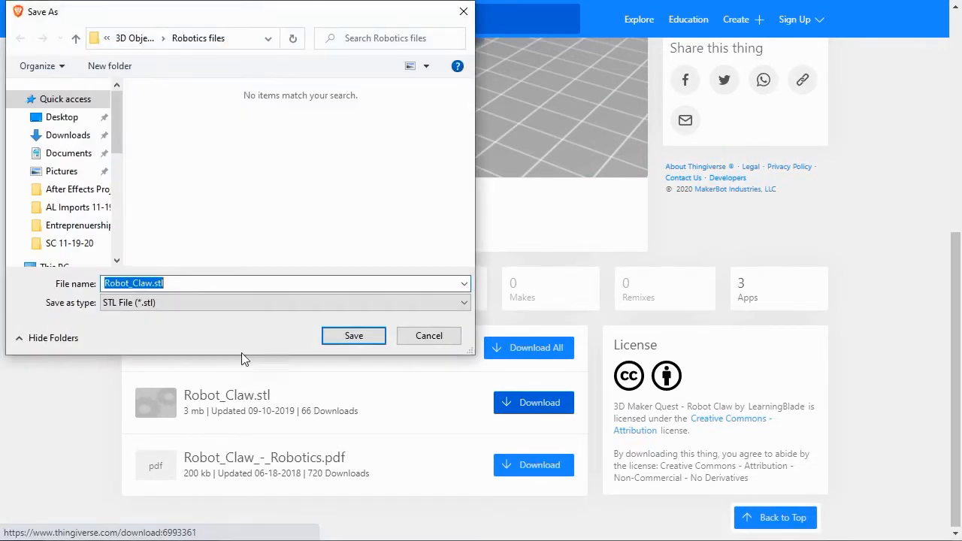
{"action": "left_click", "coordinate": [353, 336]}
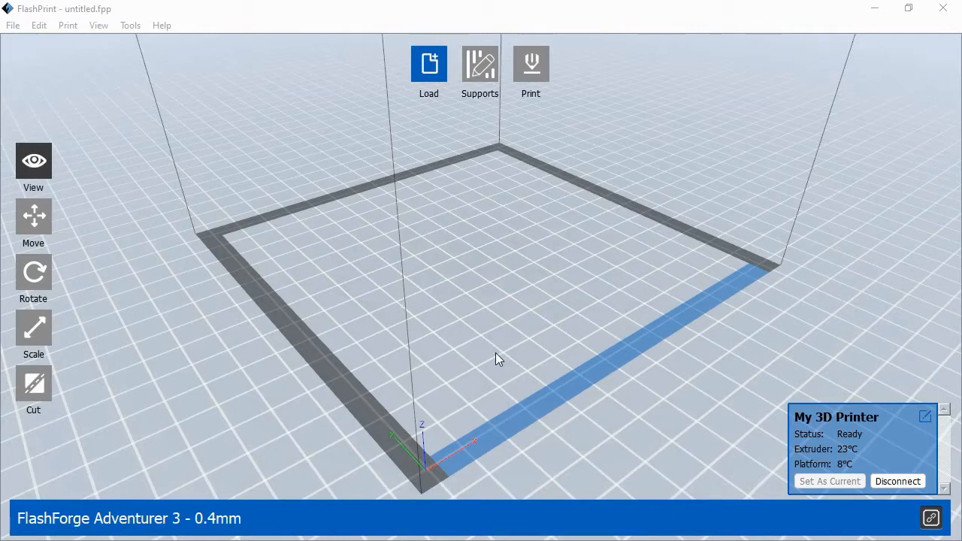
Step: Tilt the view of the empty Adventurer 3 build plate in FlashPrint
{"action": "left_click_drag", "start_coordinate": [499, 358], "coordinate": [481, 359]}
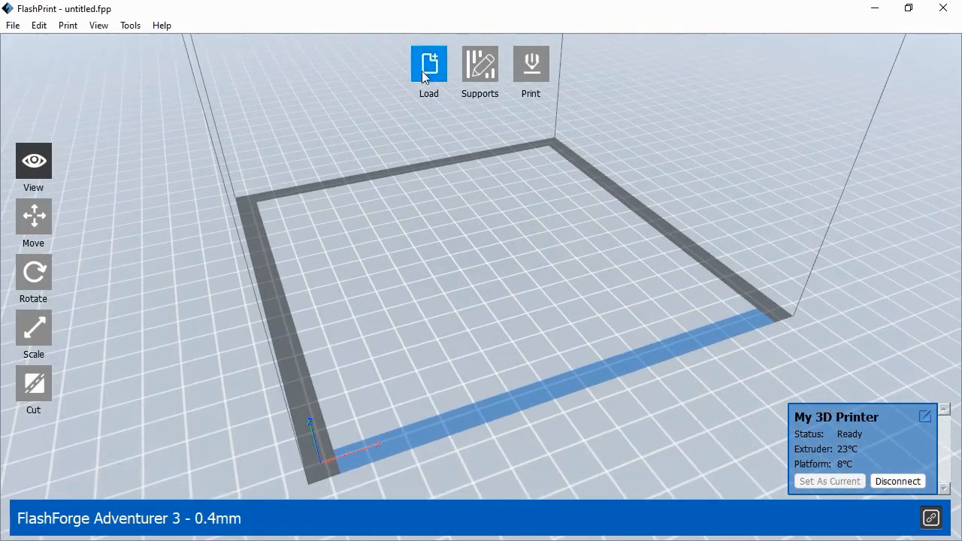
Step: Load Robot_Claw.stl onto the build plate and repair the errors found in the model
{"action": "left_click", "coordinate": [428, 67]}
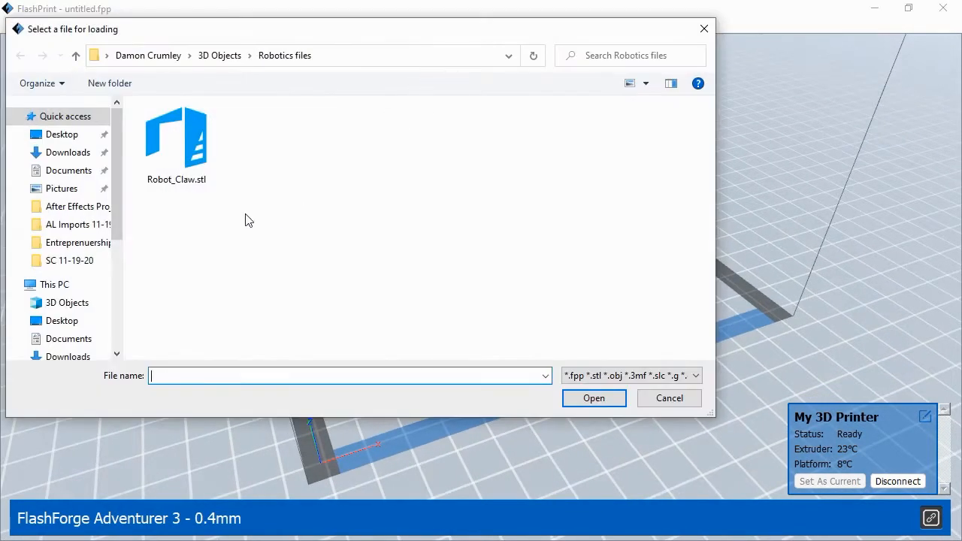
{"action": "double_click", "coordinate": [176, 135]}
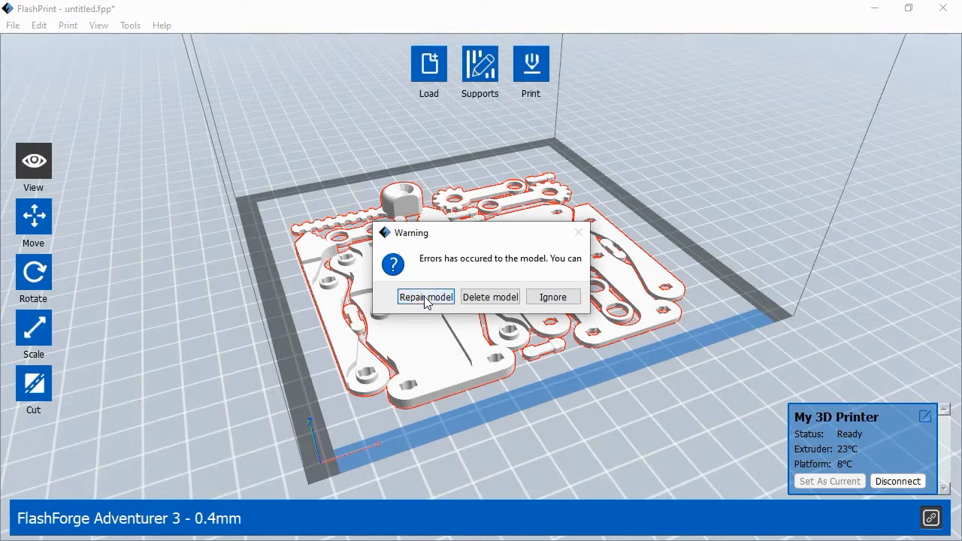
{"action": "left_click", "coordinate": [425, 296]}
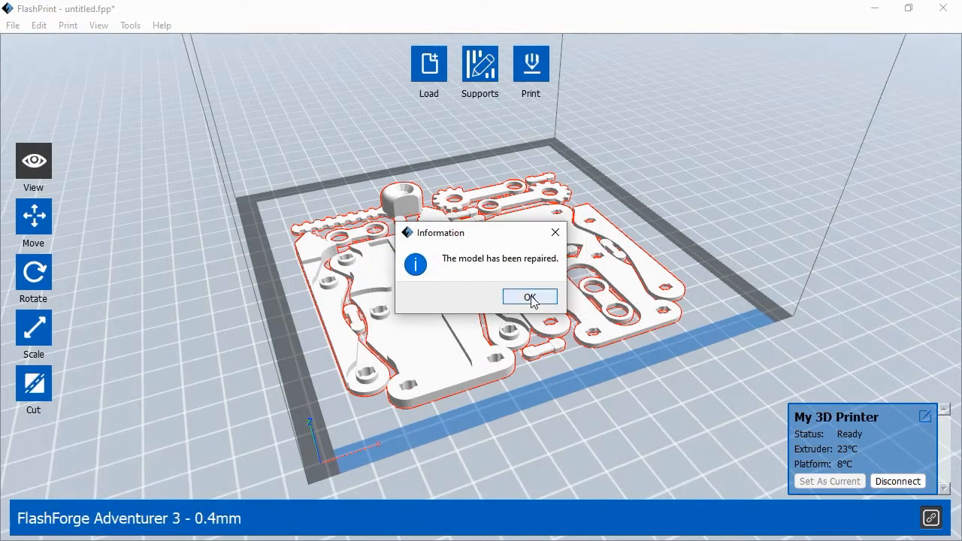
{"action": "left_click", "coordinate": [529, 297]}
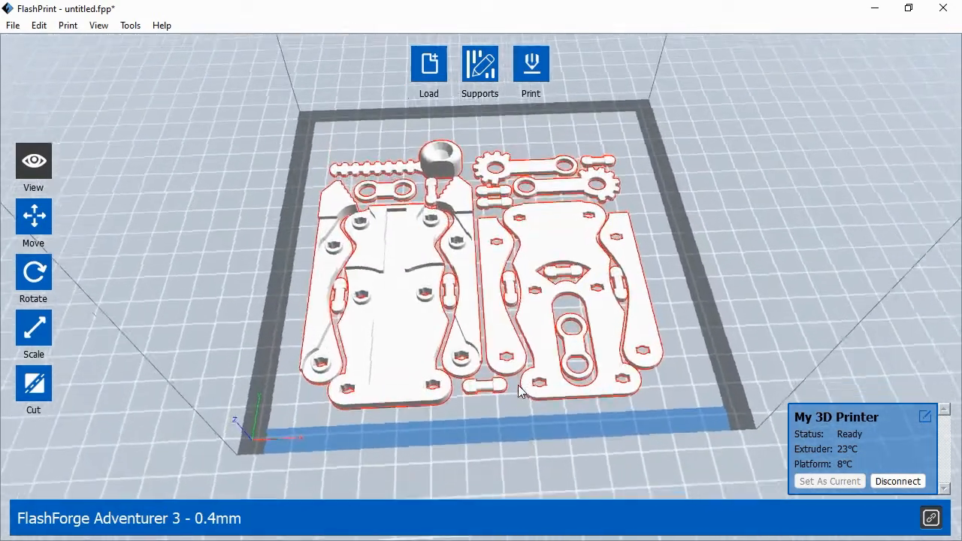
{"action": "left_click_drag", "start_coordinate": [519, 391], "coordinate": [544, 378]}
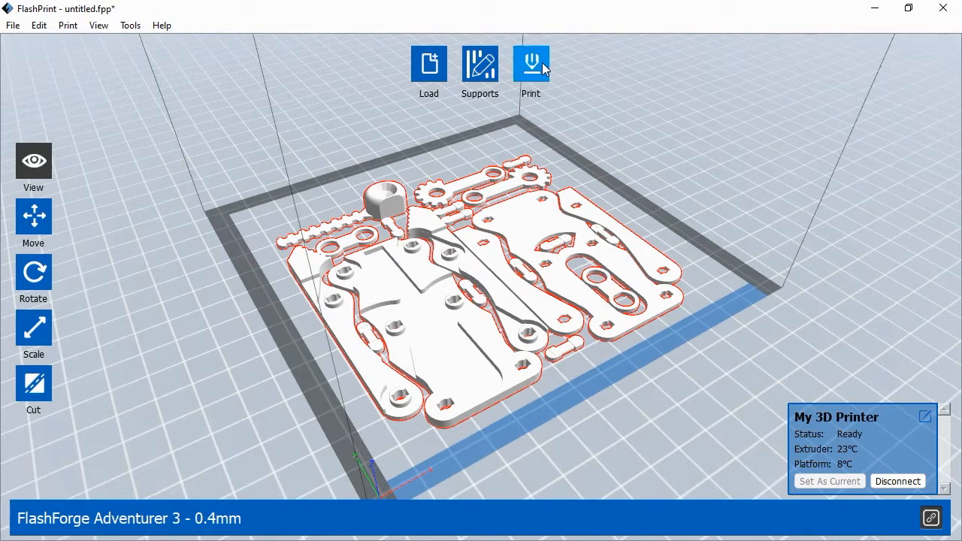
Step: Set print settings to PLA, no supports, no raft, Standard resolution, and confirm to slice
{"action": "left_click", "coordinate": [531, 63]}
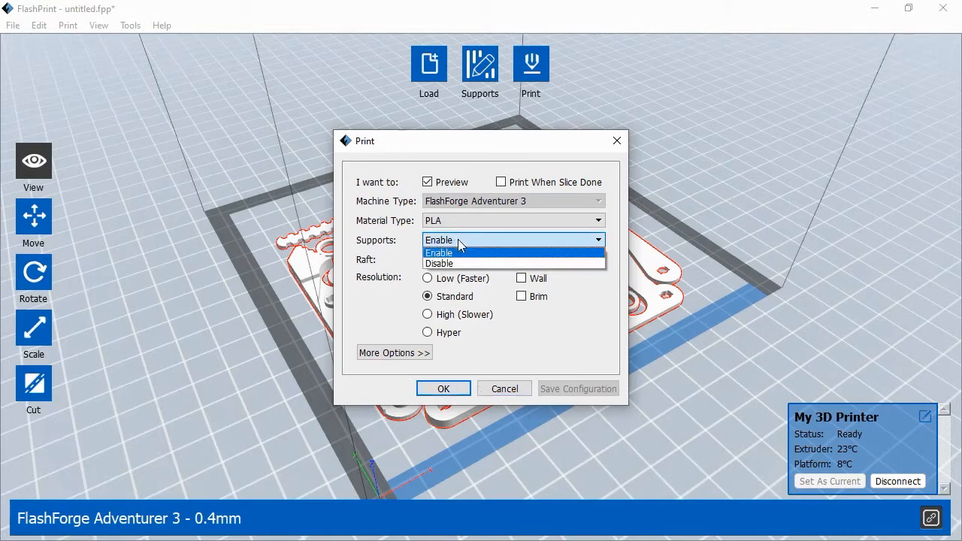
{"action": "left_click", "coordinate": [439, 263]}
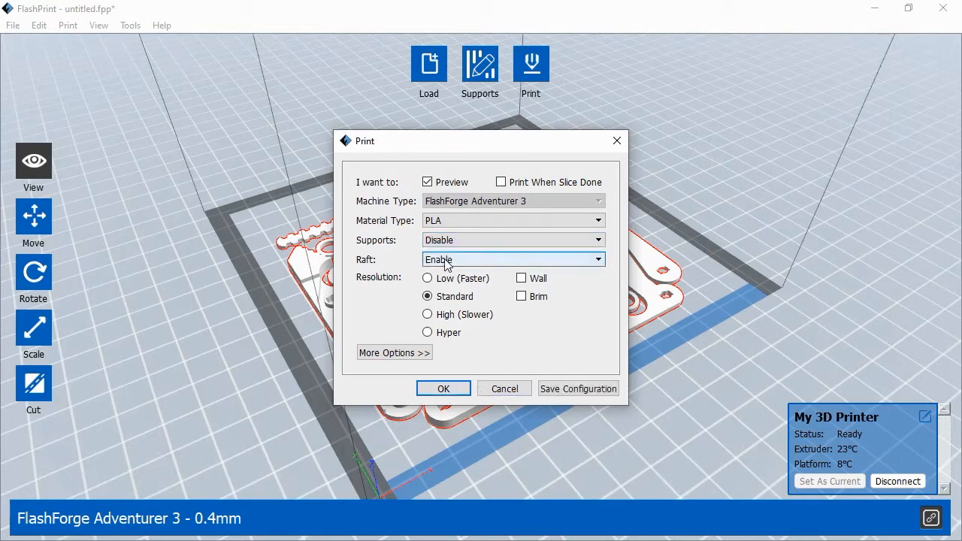
{"action": "mouse_move", "coordinate": [481, 259]}
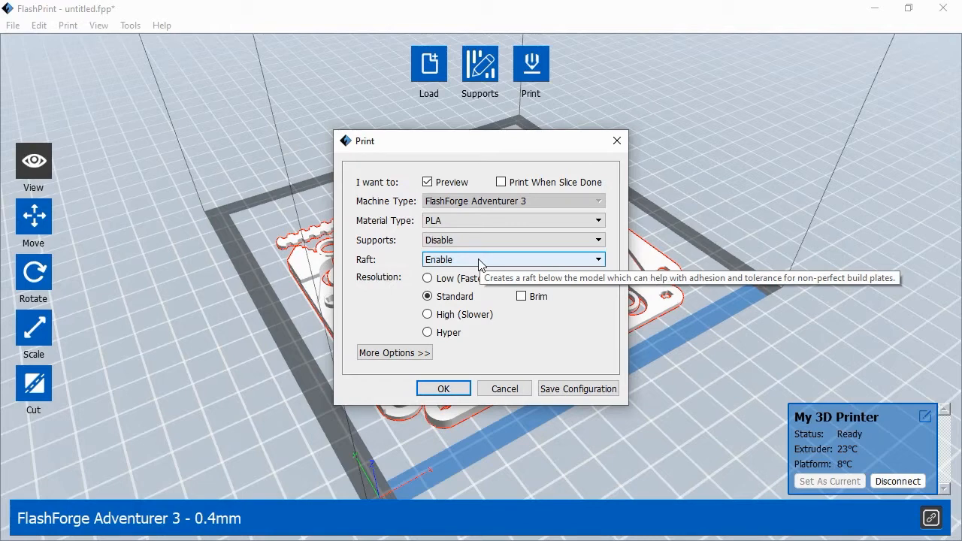
{"action": "left_click", "coordinate": [514, 259]}
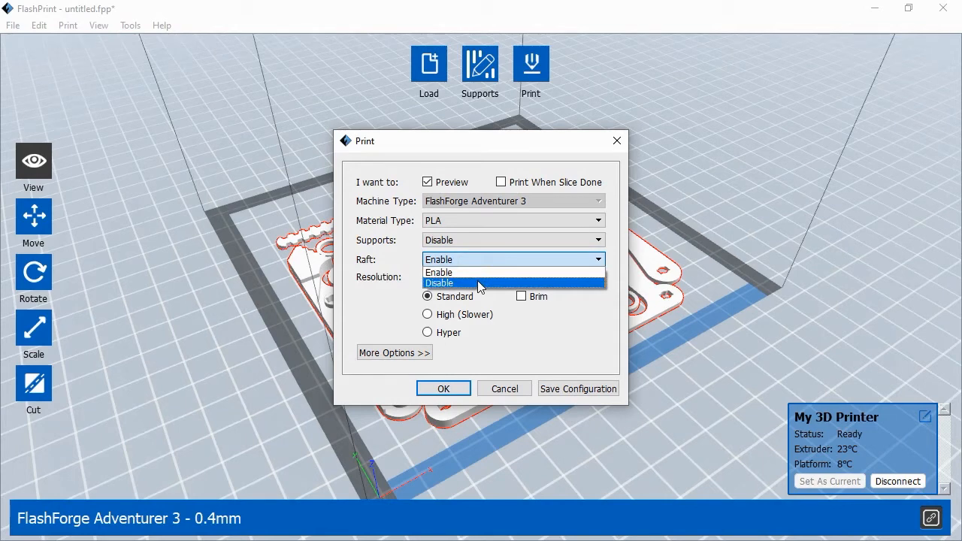
{"action": "left_click", "coordinate": [439, 283]}
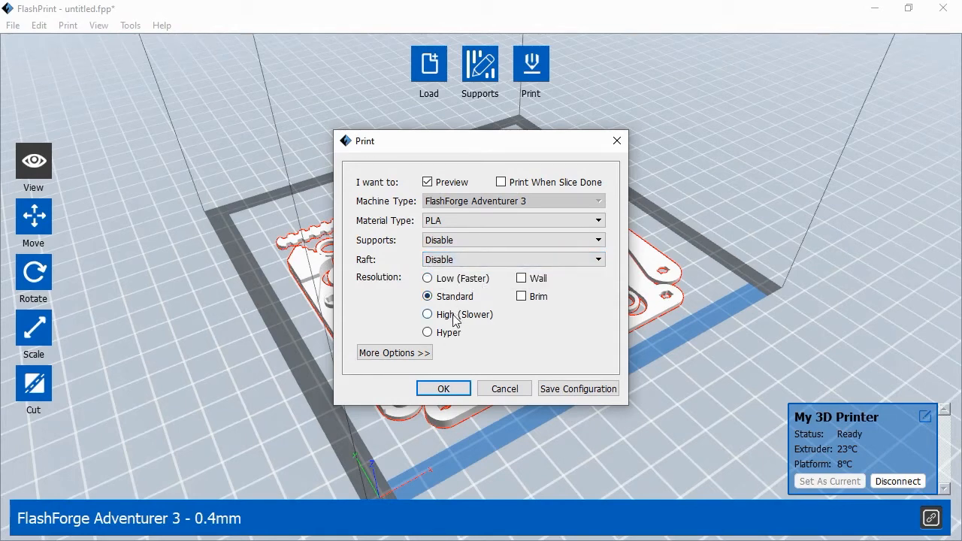
{"action": "mouse_move", "coordinate": [517, 333]}
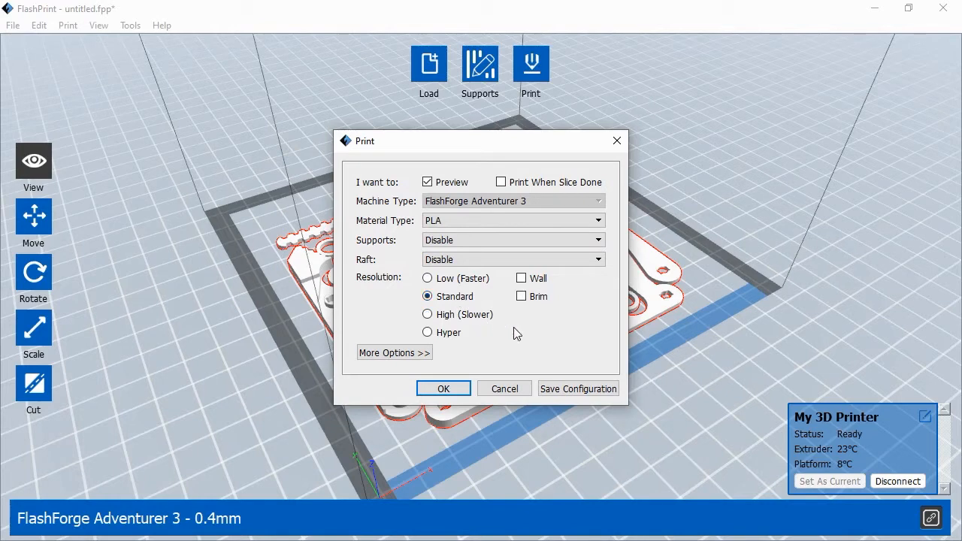
{"action": "left_click", "coordinate": [394, 352]}
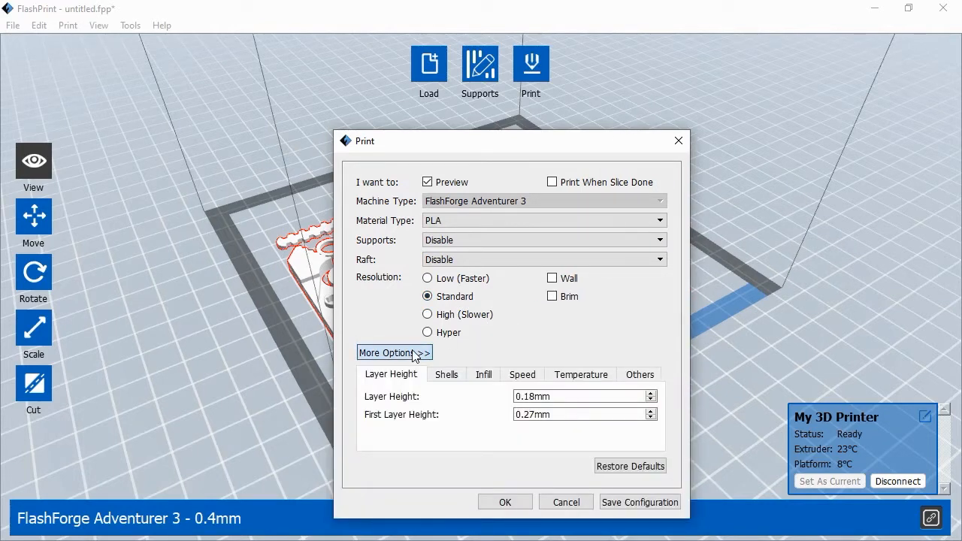
{"action": "left_click", "coordinate": [394, 352]}
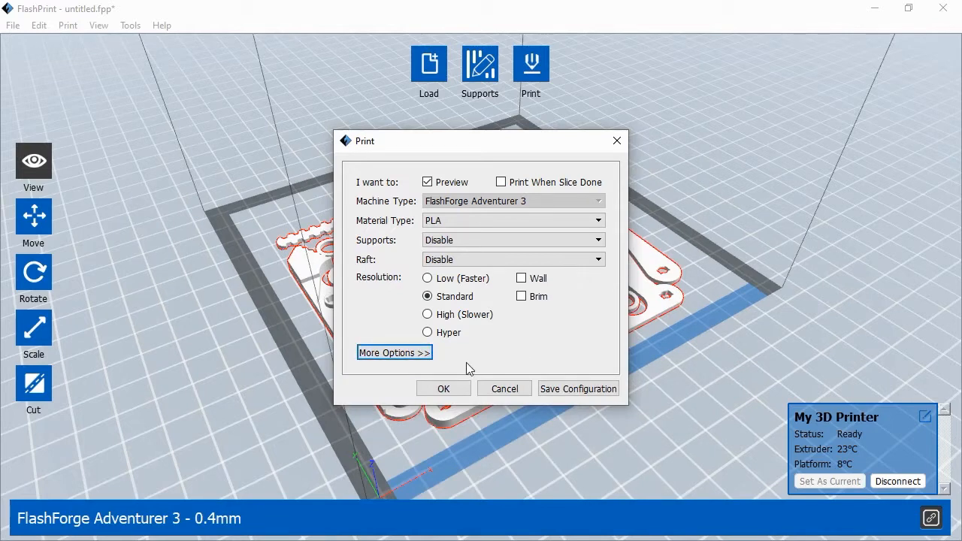
{"action": "mouse_move", "coordinate": [444, 387]}
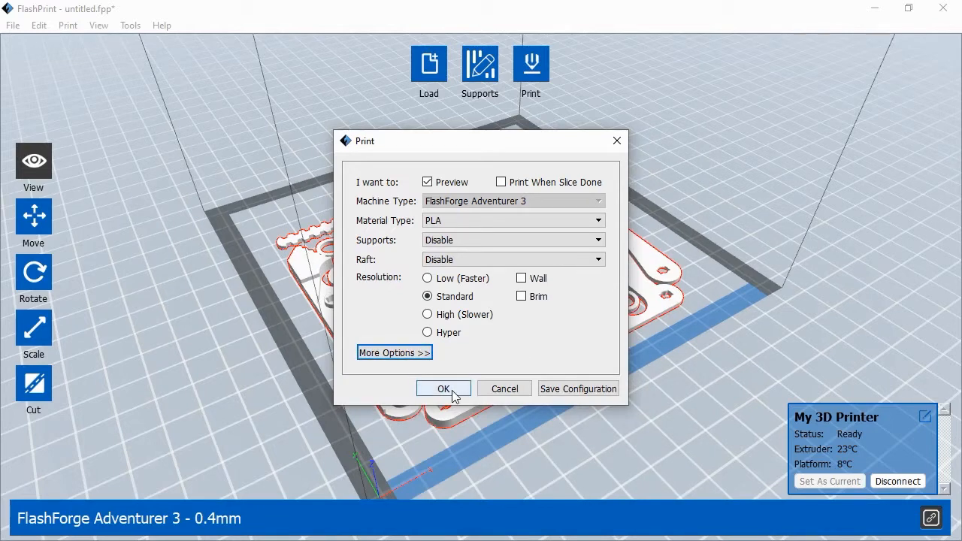
{"action": "left_click", "coordinate": [442, 388]}
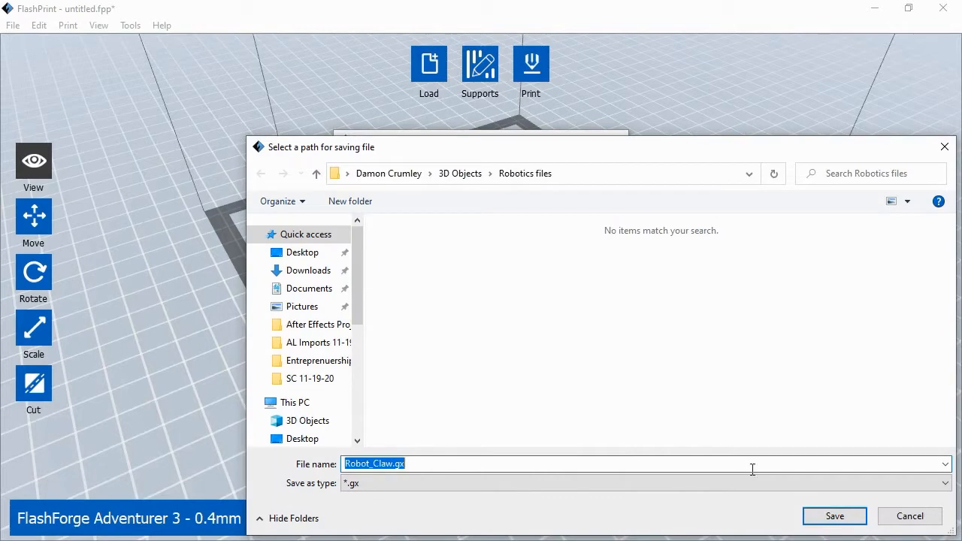
Step: Save the sliced Robot_Claw.gx file and send its GCode to the Adventurer 3 printer
{"action": "left_click", "coordinate": [832, 515]}
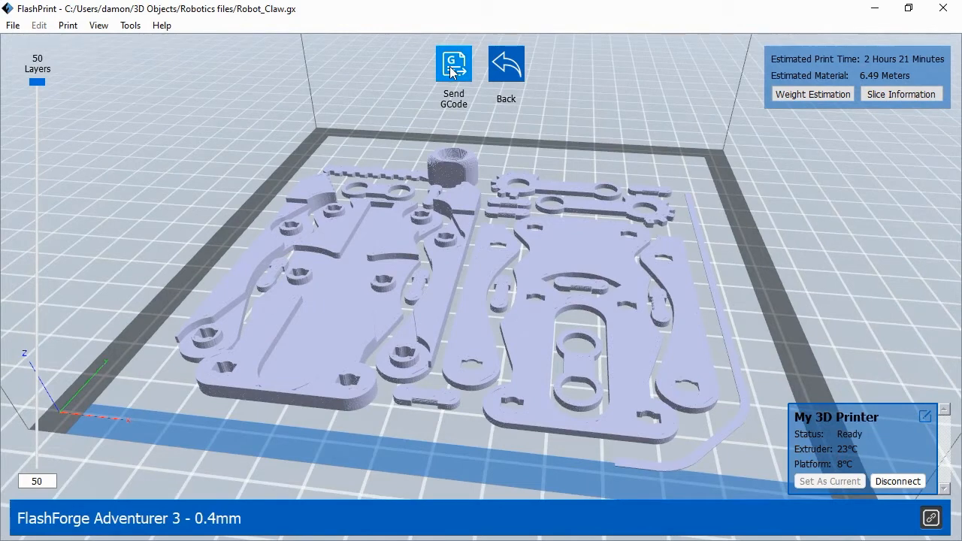
{"action": "left_click", "coordinate": [454, 63]}
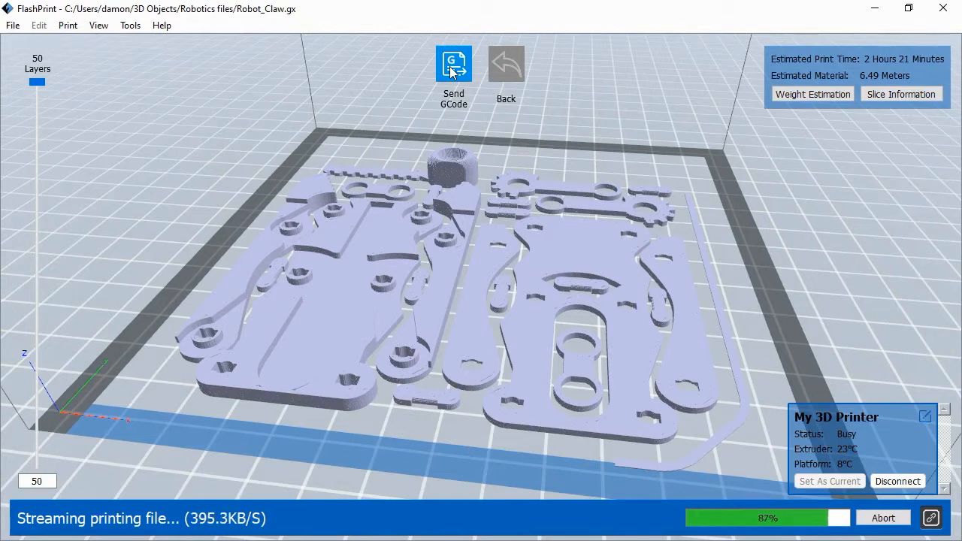
{"action": "left_click", "coordinate": [454, 64]}
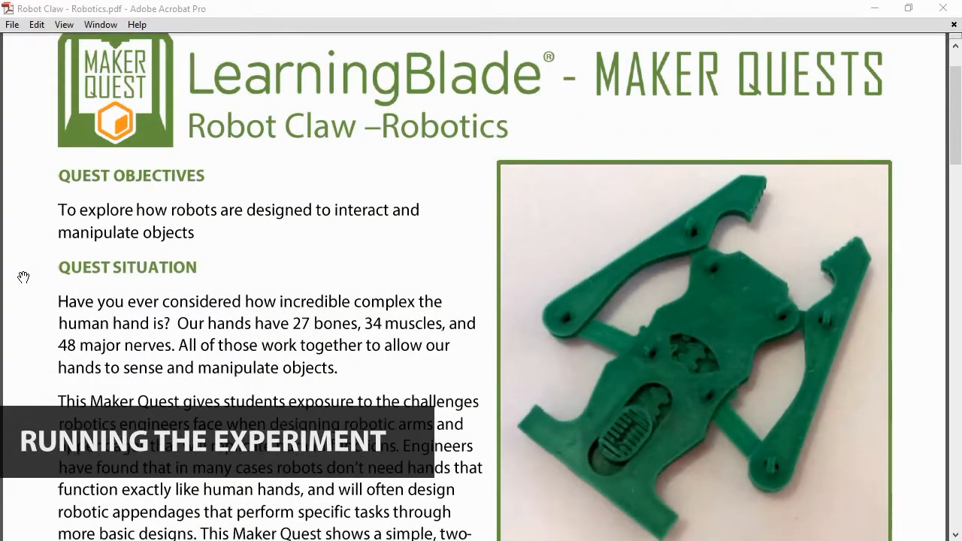
{"action": "scroll", "scroll_direction": "down", "scroll_amount": 3}
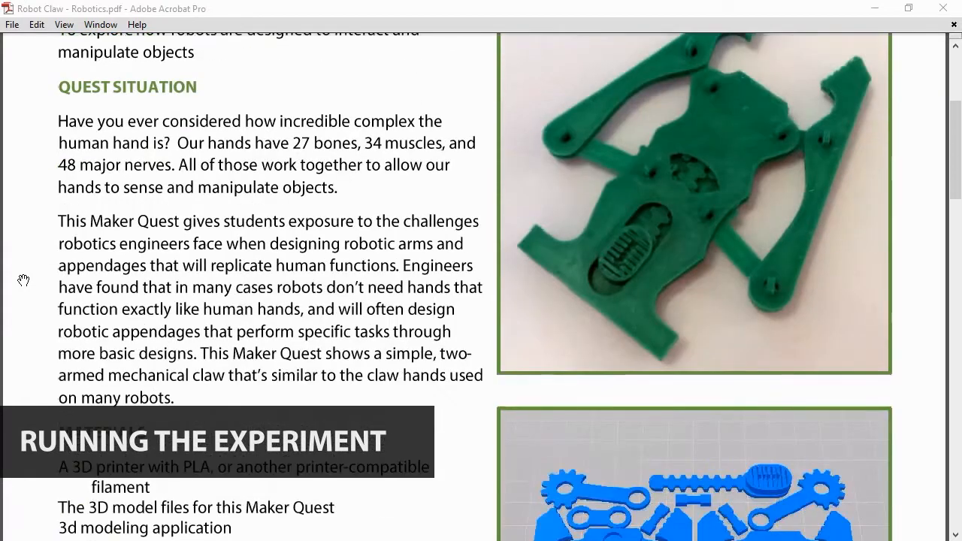
{"action": "scroll", "scroll_direction": "down", "scroll_amount": 3}
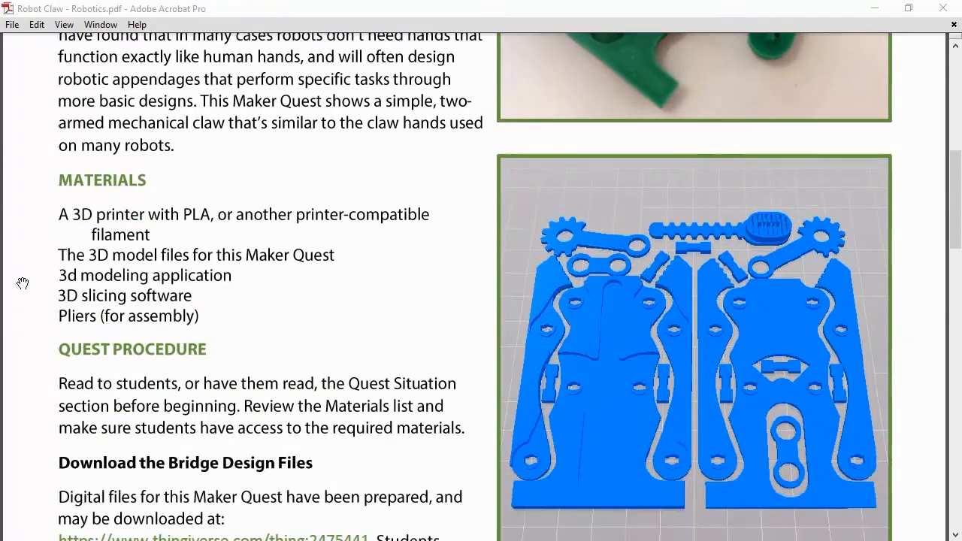
{"action": "scroll", "scroll_direction": "down", "scroll_amount": 3}
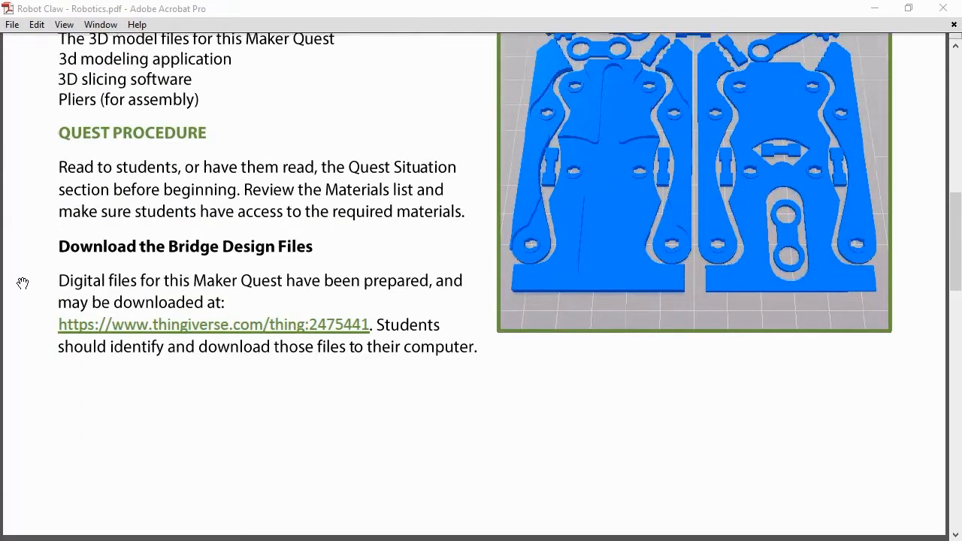
{"action": "scroll", "scroll_direction": "down", "scroll_amount": 3}
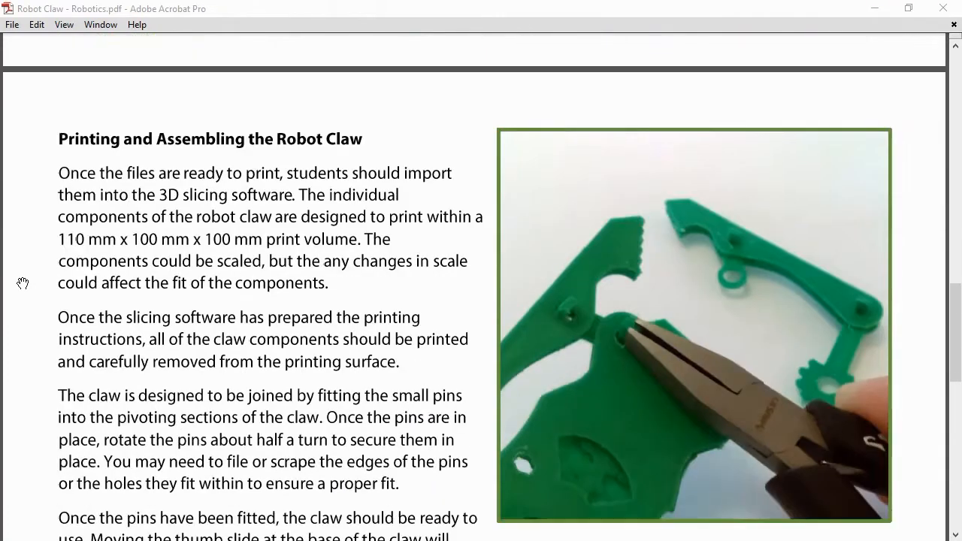
{"action": "scroll", "scroll_direction": "down", "scroll_amount": 3}
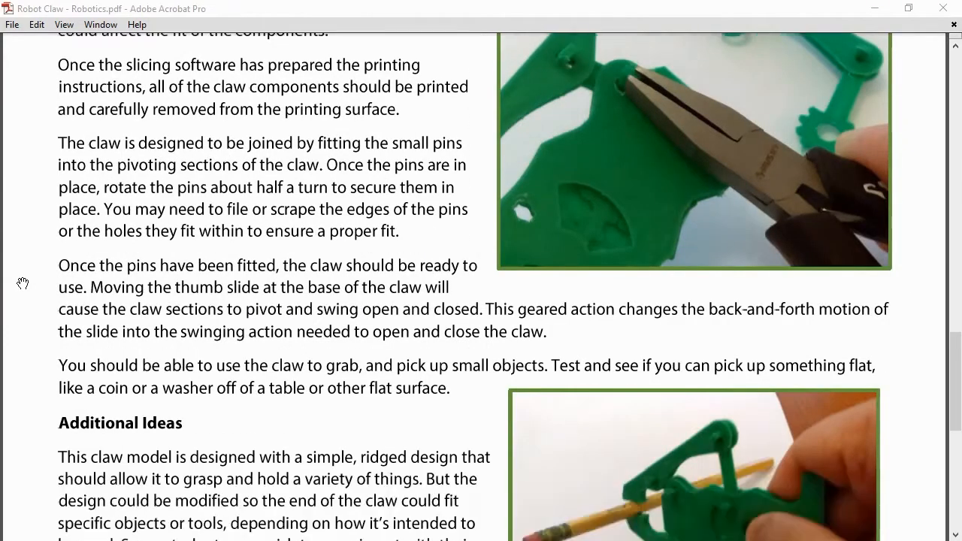
{"action": "scroll", "scroll_direction": "down", "scroll_amount": 3}
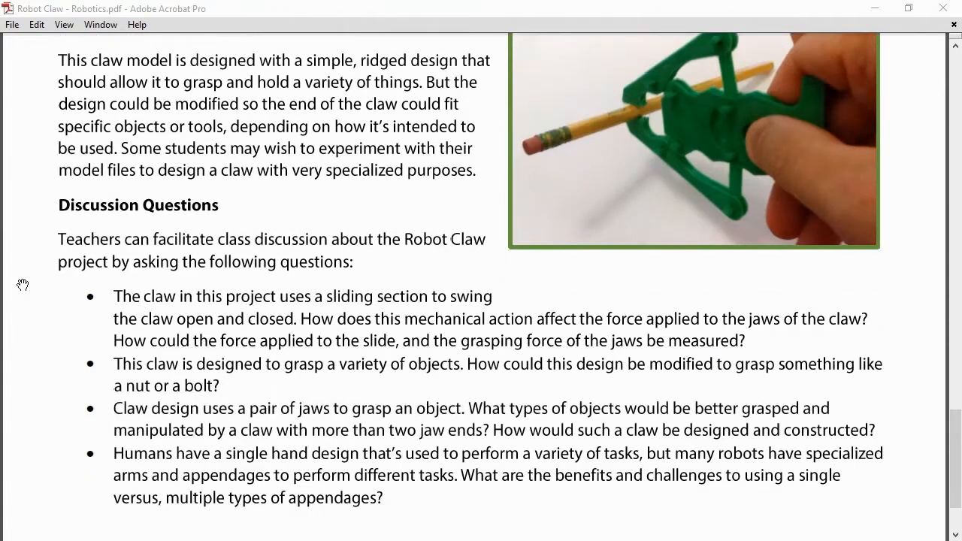
{"action": "scroll", "scroll_direction": "down", "scroll_amount": 3}
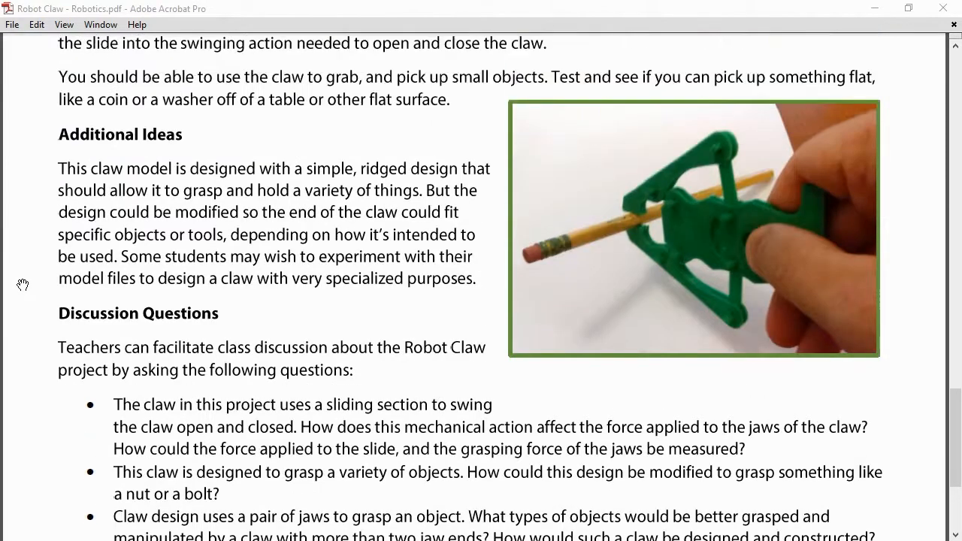
{"action": "scroll", "scroll_direction": "up", "scroll_amount": 3}
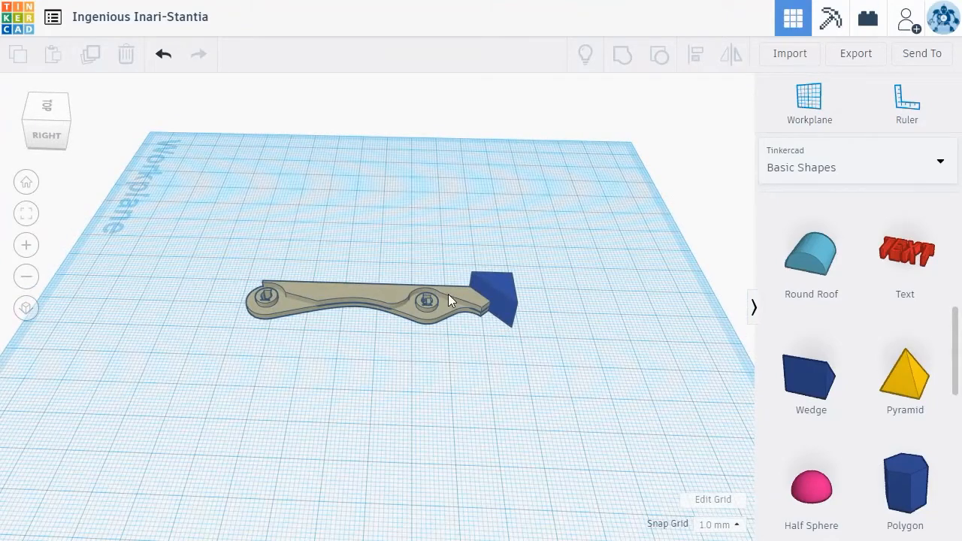
Step: Return to the Tinkercad home page, browse it, and open the recent designs dashboard
{"action": "left_click", "coordinate": [376, 300]}
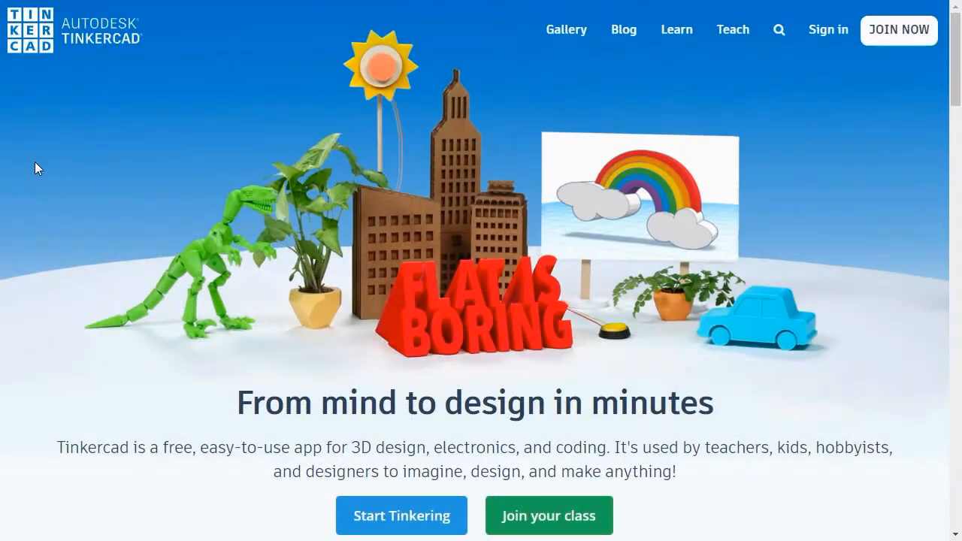
{"action": "mouse_move", "coordinate": [589, 159]}
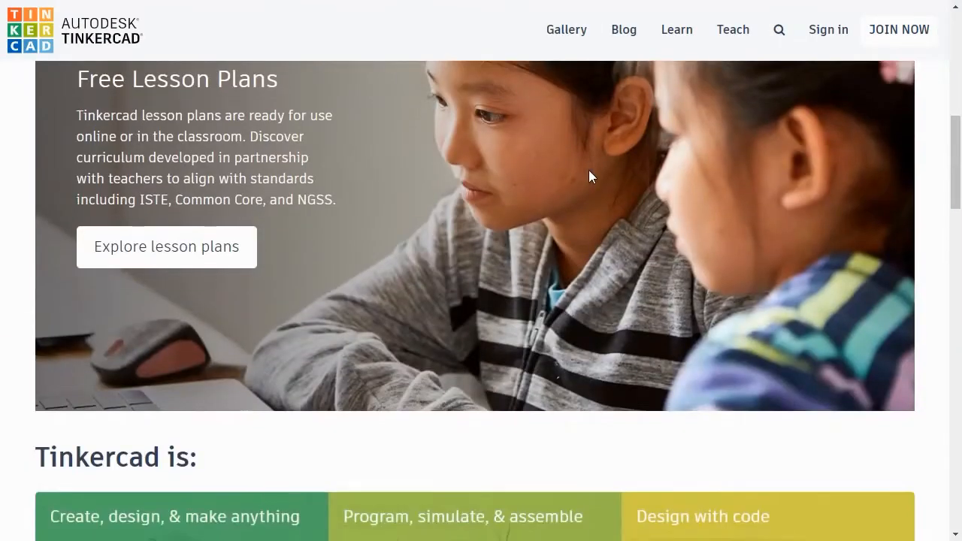
{"action": "scroll", "scroll_direction": "down", "scroll_amount": 3}
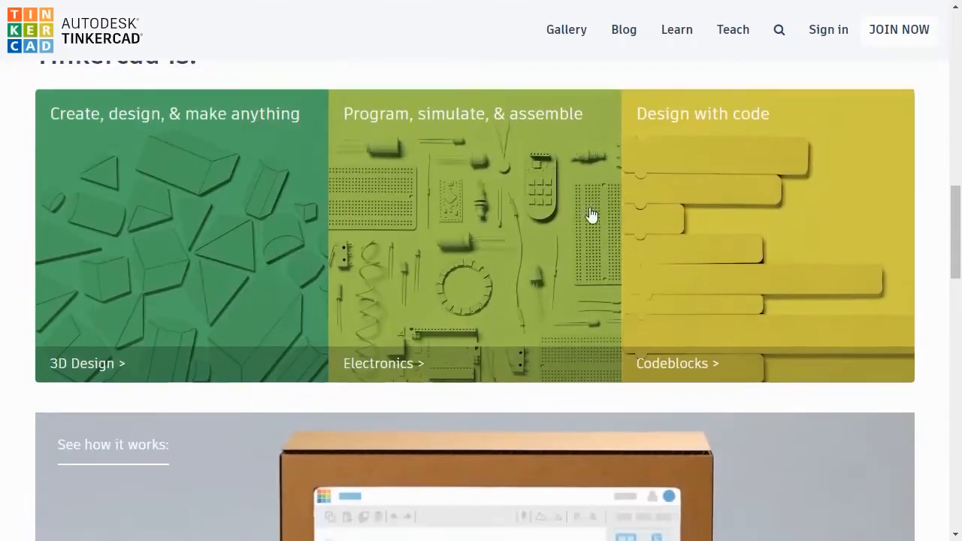
{"action": "scroll", "scroll_direction": "down", "scroll_amount": 3}
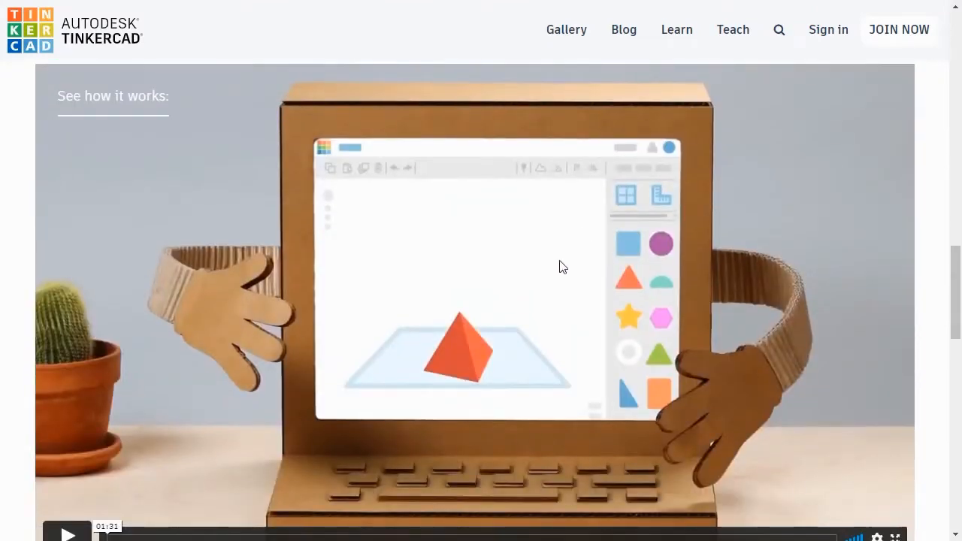
{"action": "scroll", "scroll_direction": "down", "scroll_amount": 3}
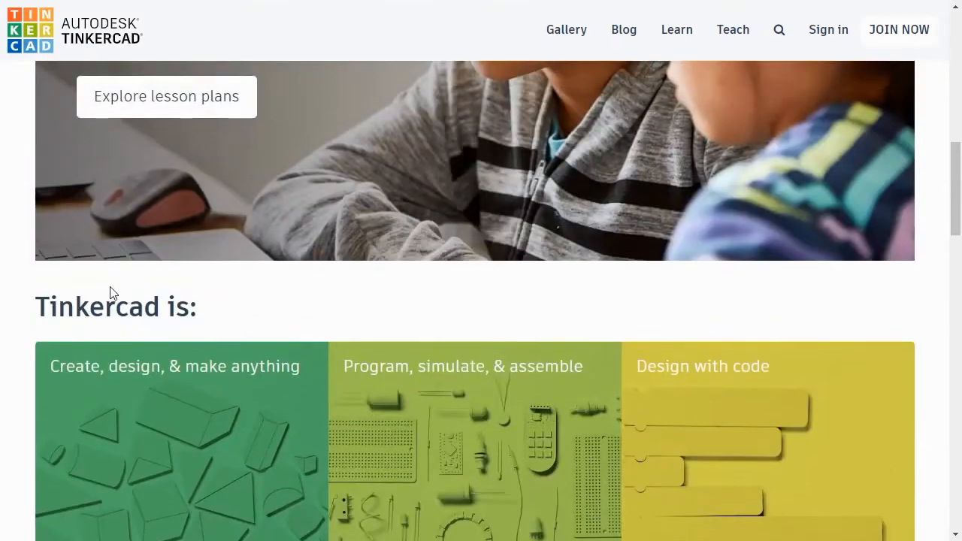
{"action": "scroll", "scroll_direction": "up", "scroll_amount": 3}
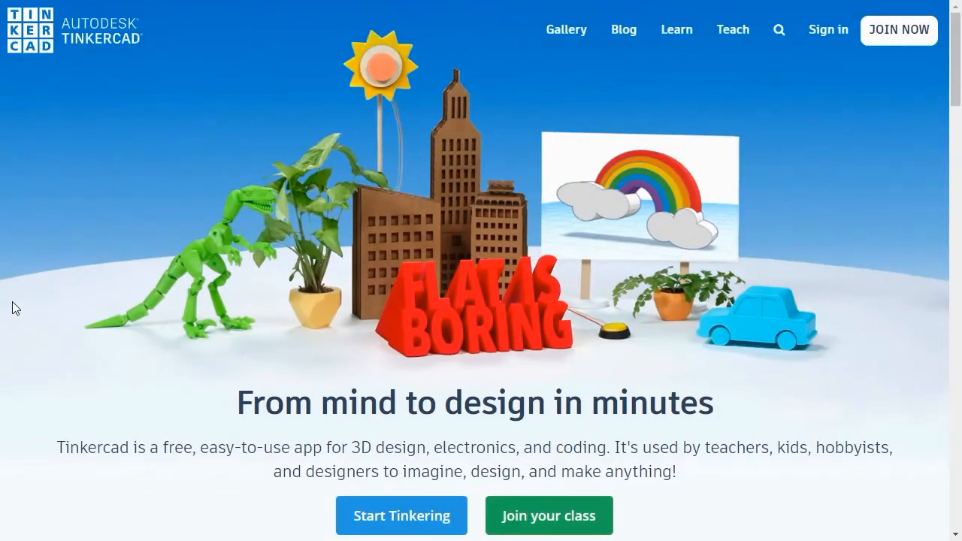
{"action": "mouse_move", "coordinate": [863, 83]}
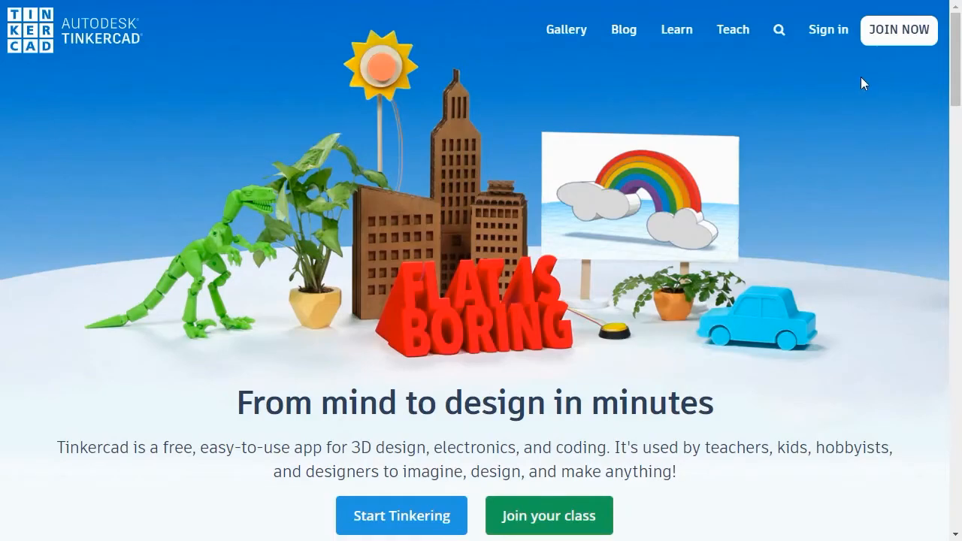
{"action": "left_click", "coordinate": [829, 30]}
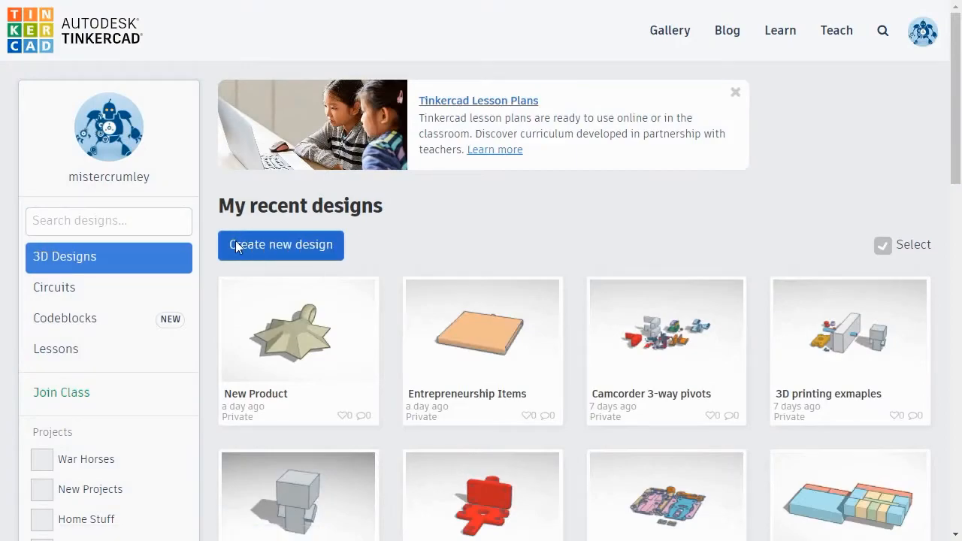
Step: Create a new design and import blank left arm.stl onto its workplane
{"action": "left_click", "coordinate": [279, 245]}
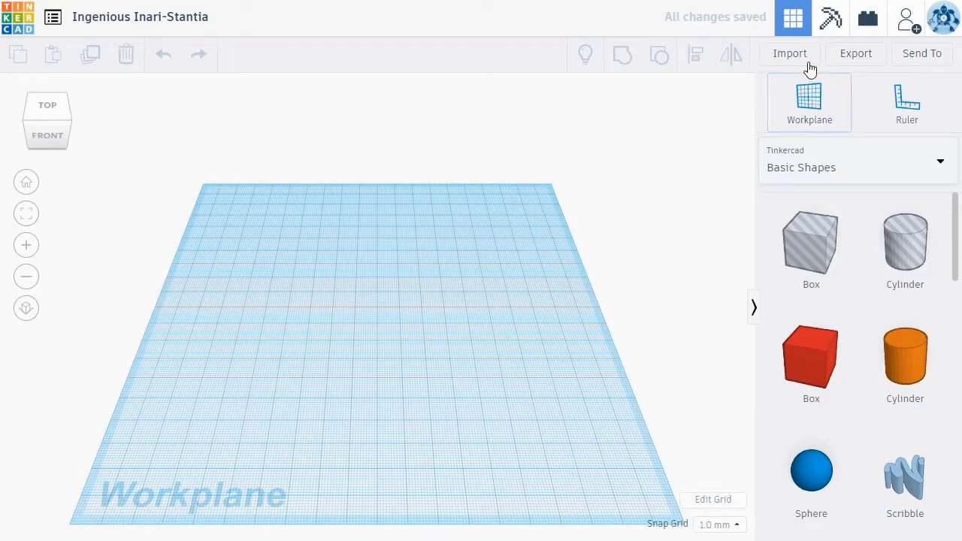
{"action": "left_click", "coordinate": [789, 54]}
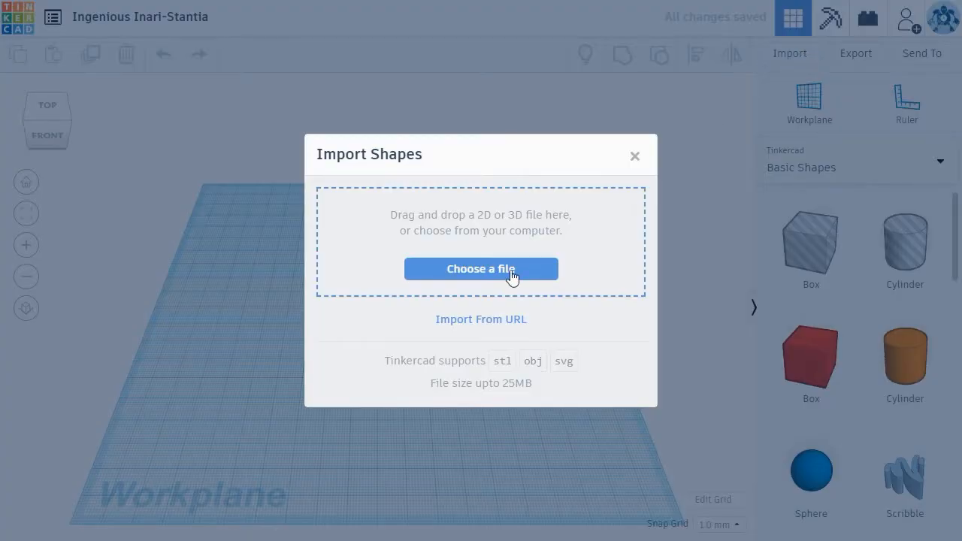
{"action": "left_click", "coordinate": [481, 268]}
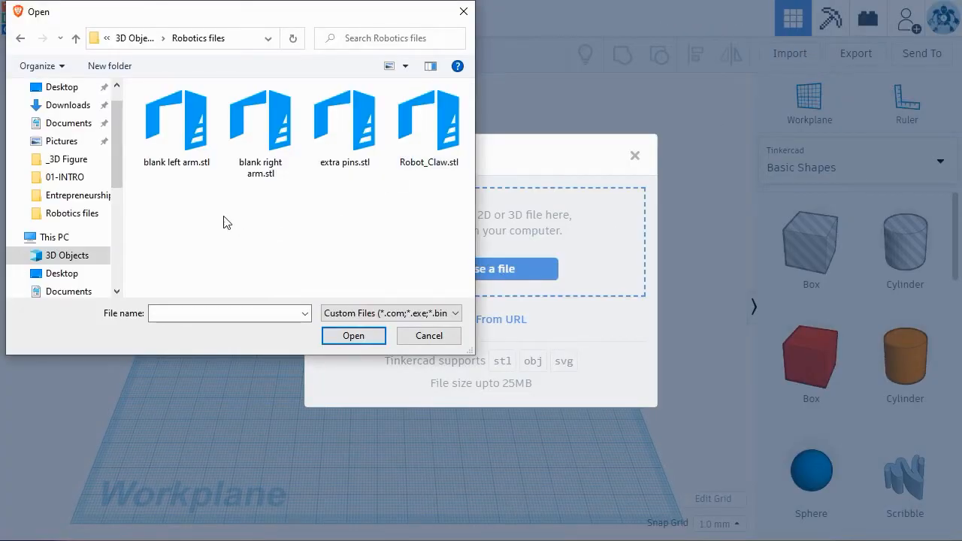
{"action": "mouse_move", "coordinate": [218, 201]}
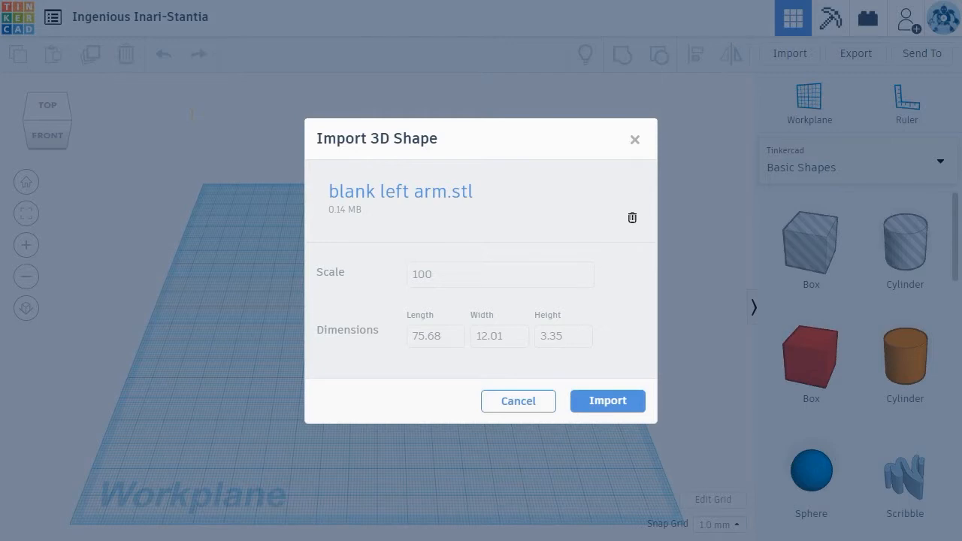
{"action": "mouse_move", "coordinate": [601, 388]}
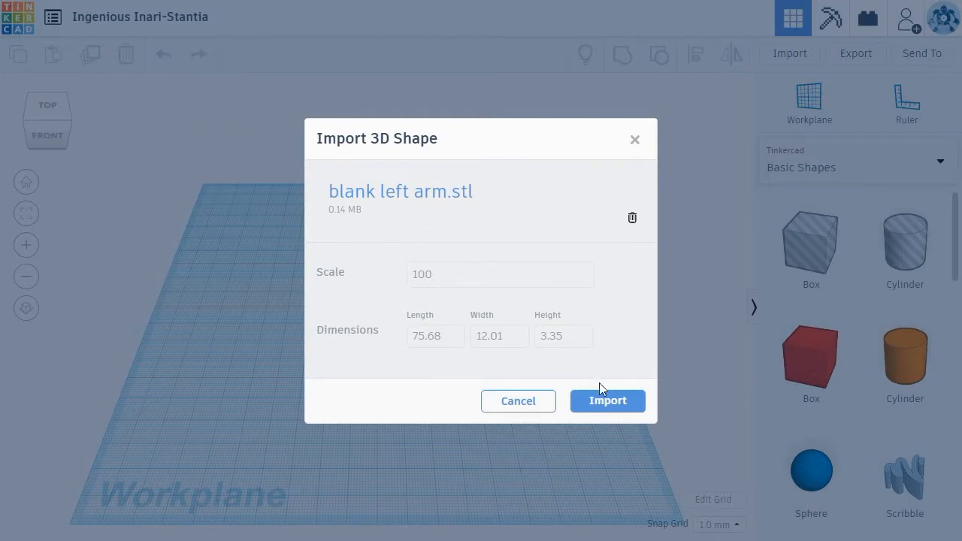
{"action": "left_click", "coordinate": [607, 400]}
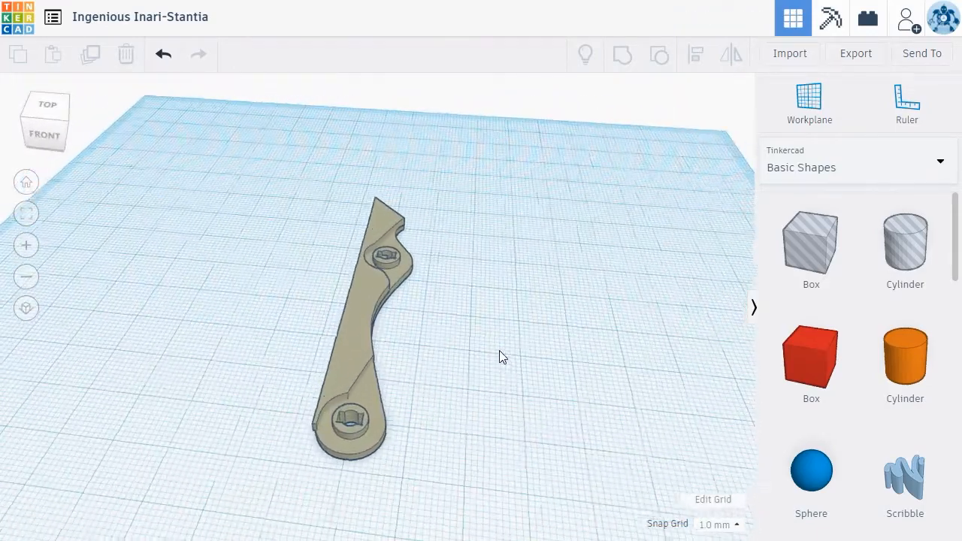
Step: Add a Wedge at the arm's tip and group it with the arm into one piece
{"action": "scroll", "scroll_direction": "down", "scroll_amount": 3}
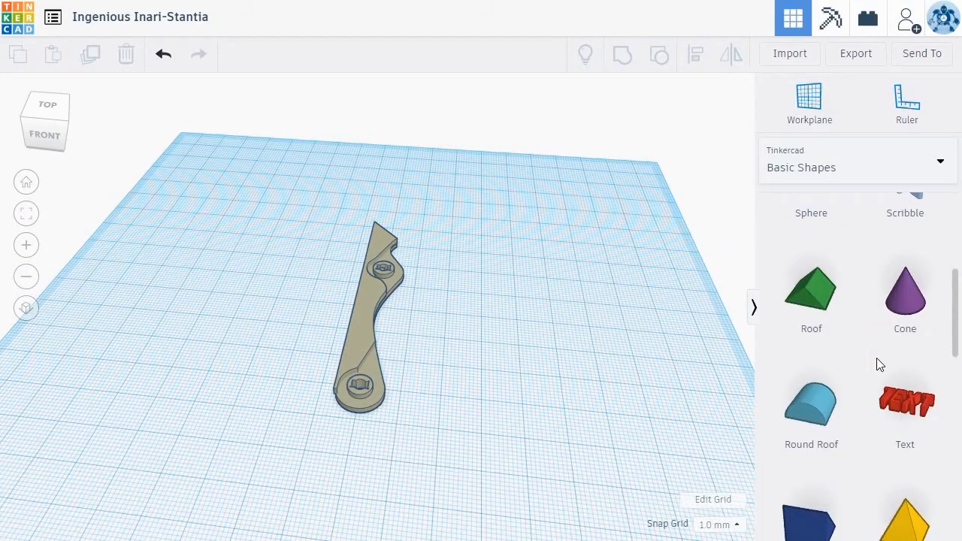
{"action": "left_click", "coordinate": [811, 286]}
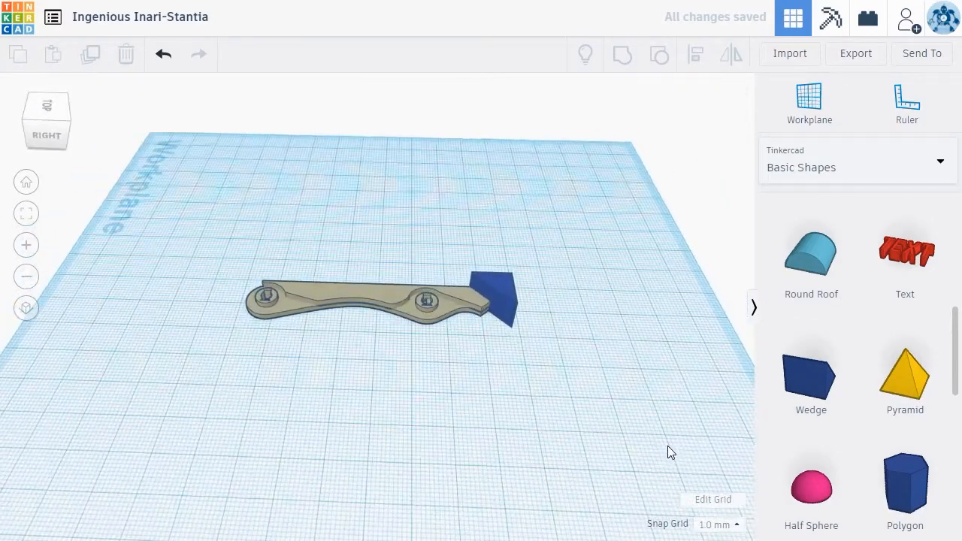
{"action": "left_click", "coordinate": [496, 289]}
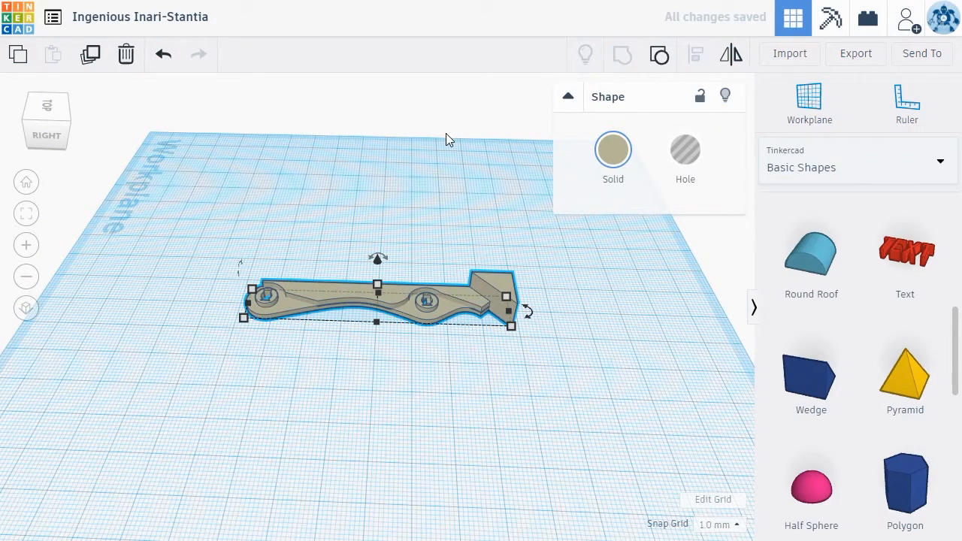
{"action": "mouse_move", "coordinate": [430, 218]}
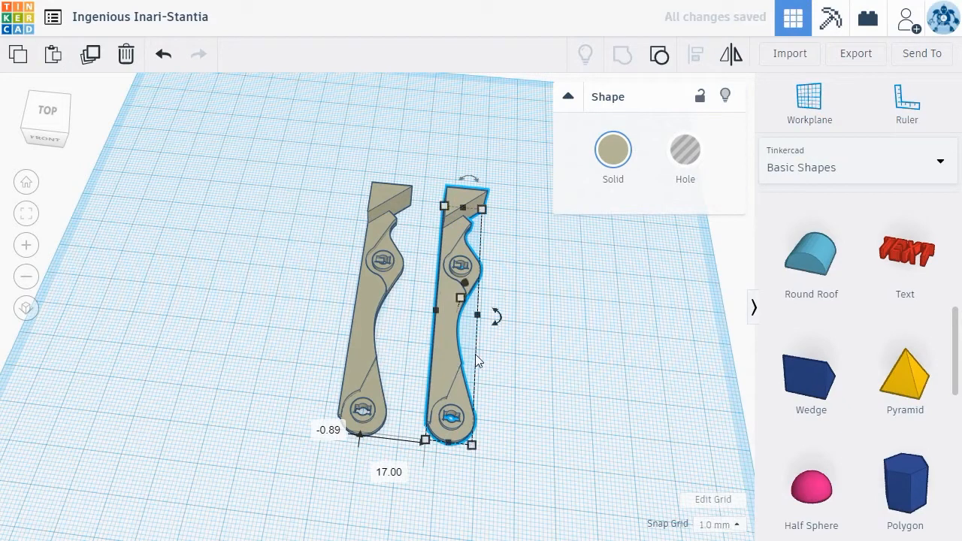
{"action": "mouse_move", "coordinate": [742, 128]}
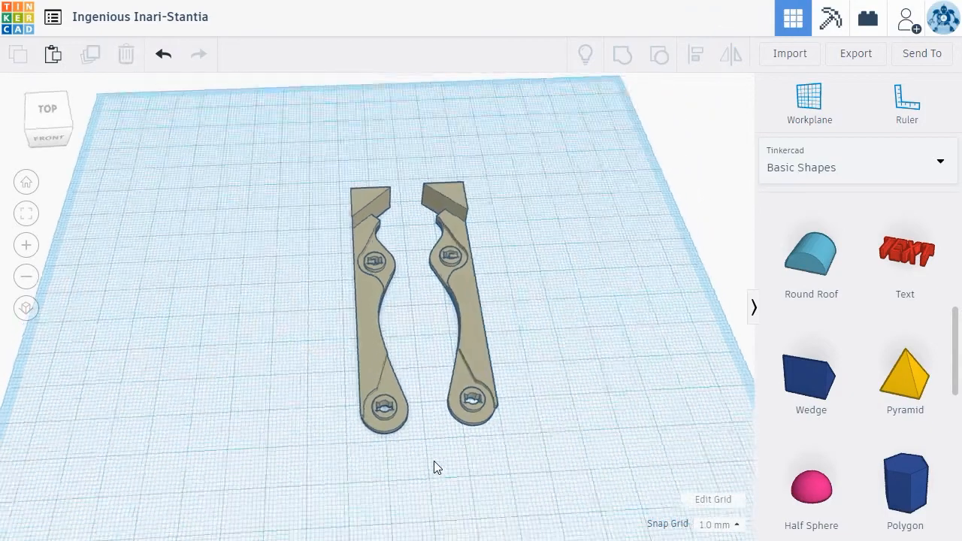
Step: Export both arms as an STL file named 'New arms' in the Prototype Files folder
{"action": "left_click", "coordinate": [378, 316]}
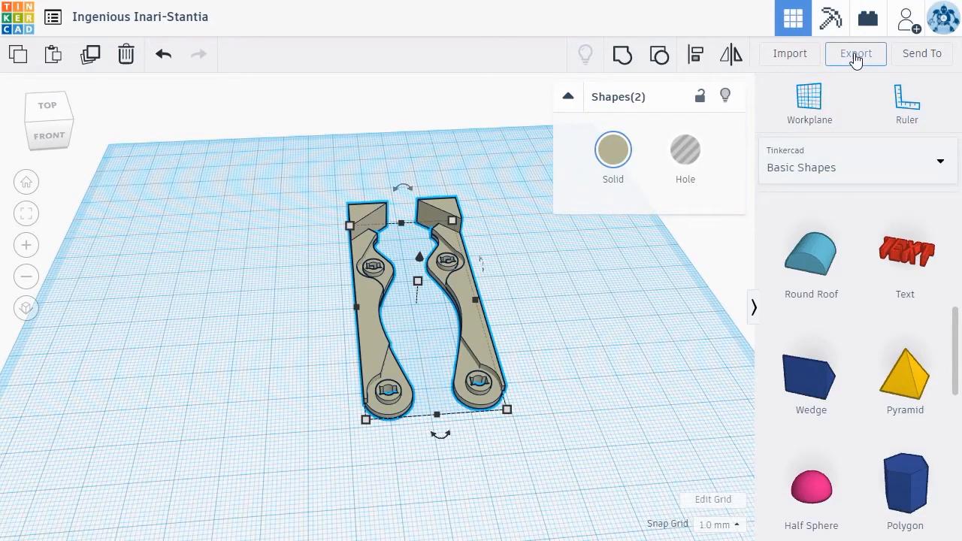
{"action": "left_click", "coordinate": [855, 54]}
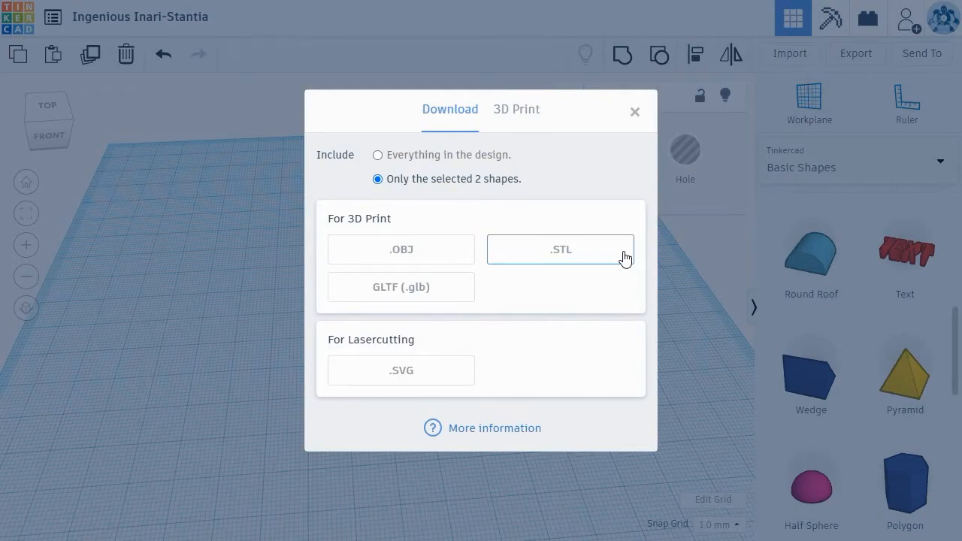
{"action": "left_click", "coordinate": [559, 250]}
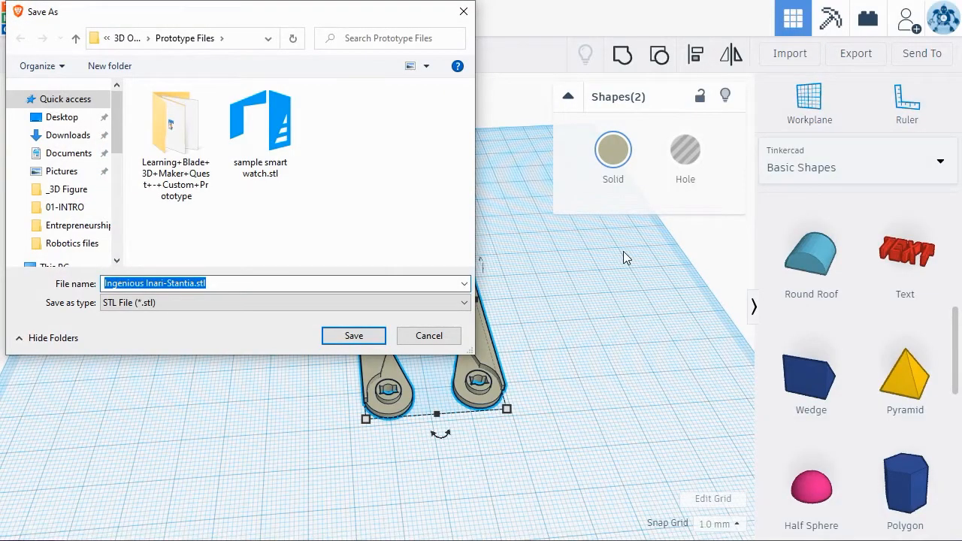
{"action": "mouse_move", "coordinate": [600, 258]}
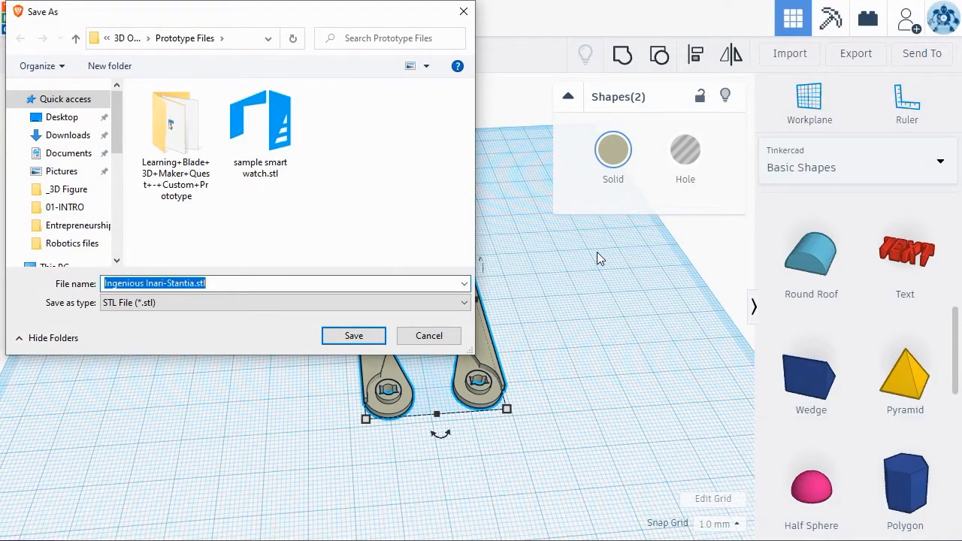
{"action": "type", "text": "New arms"}
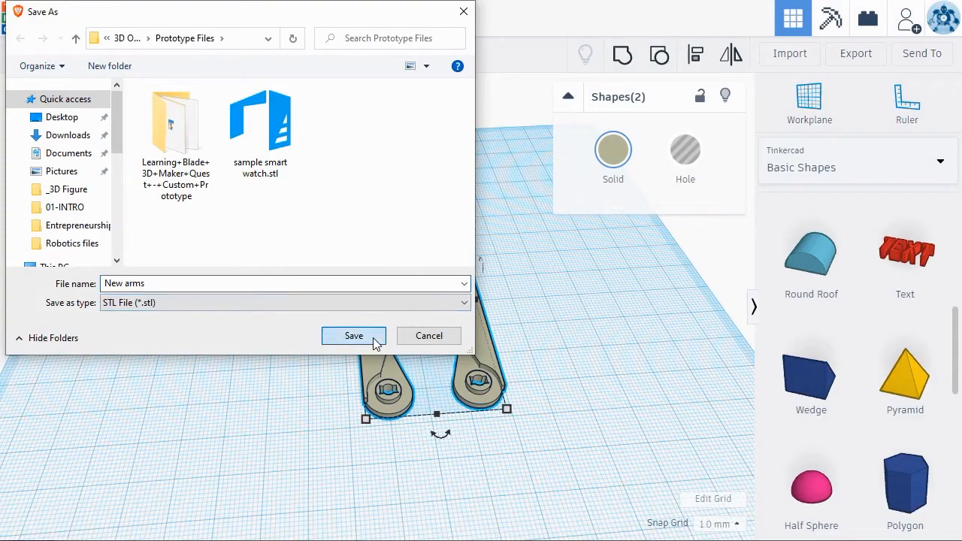
{"action": "left_click", "coordinate": [353, 335]}
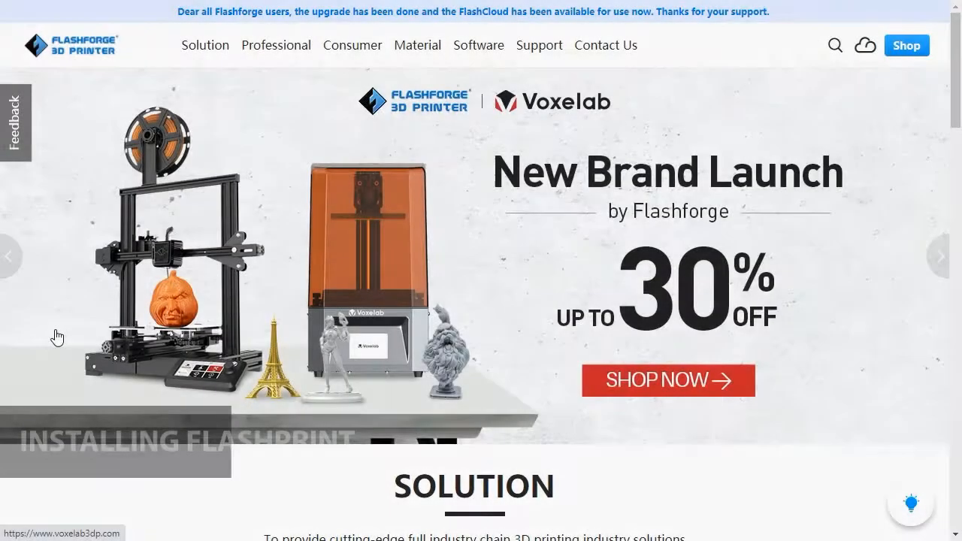
Step: Browse the Flashforge site and go to the Download Center from the Support menu
{"action": "scroll", "scroll_direction": "down", "scroll_amount": 3}
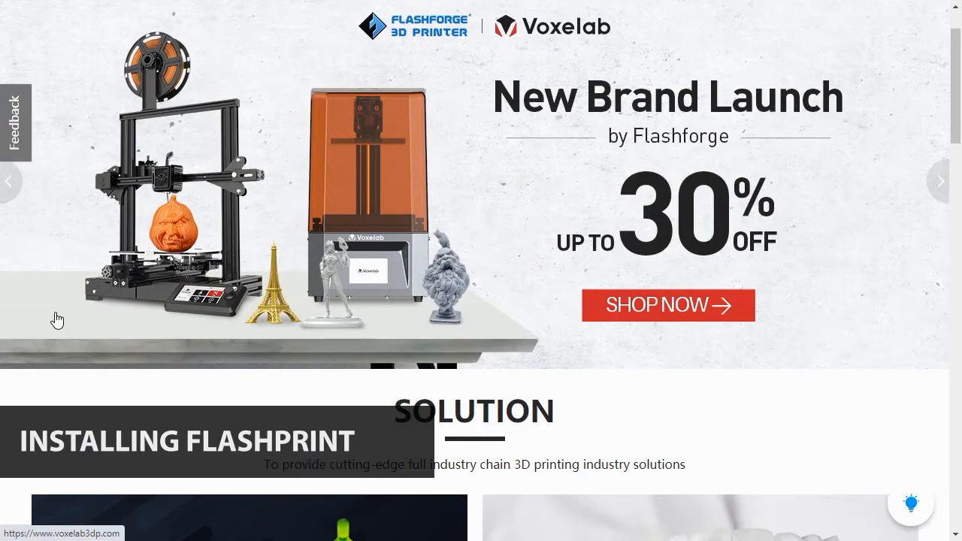
{"action": "scroll", "scroll_direction": "down", "scroll_amount": 3}
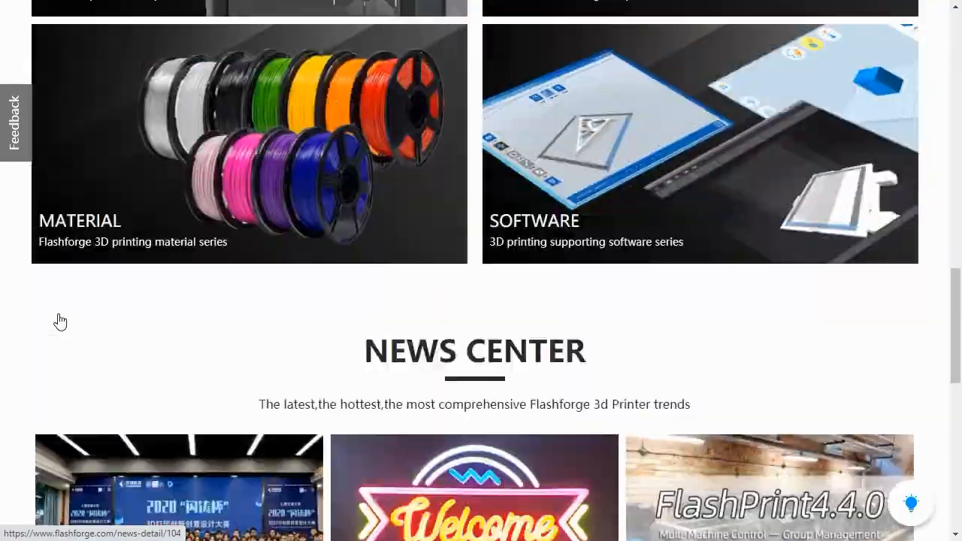
{"action": "scroll", "scroll_direction": "up", "scroll_amount": 3}
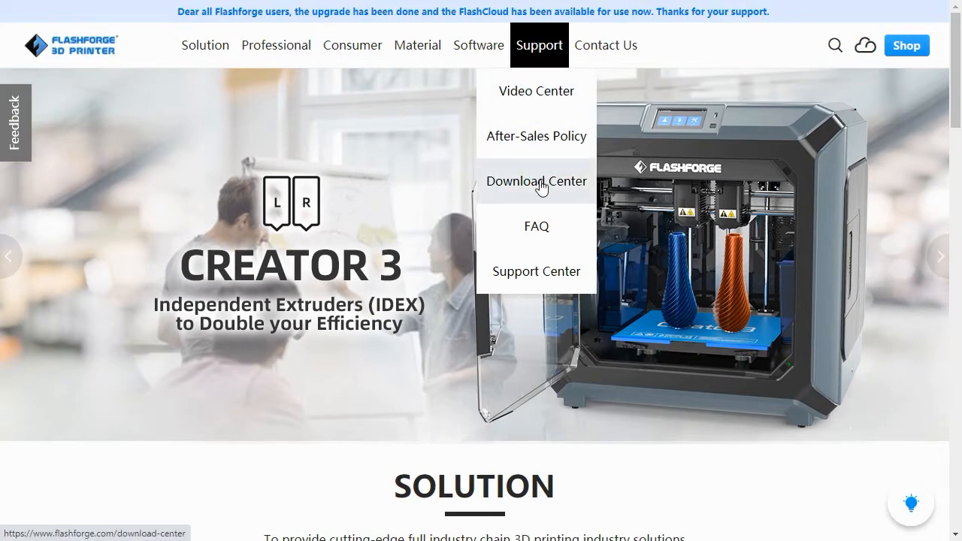
{"action": "left_click", "coordinate": [535, 180]}
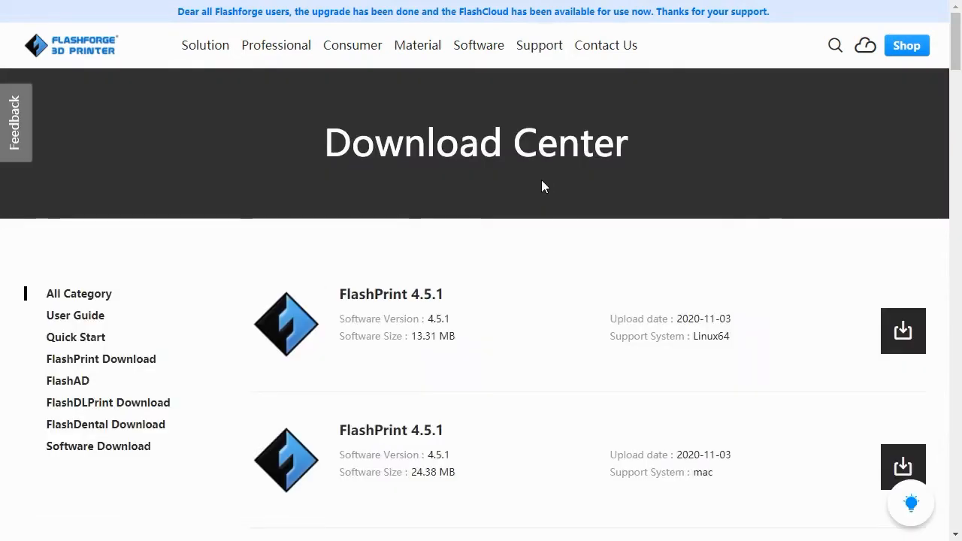
Step: Scroll the Download Center to the FlashPrint 4.5.1 win64 entry
{"action": "scroll", "scroll_direction": "down", "scroll_amount": 3}
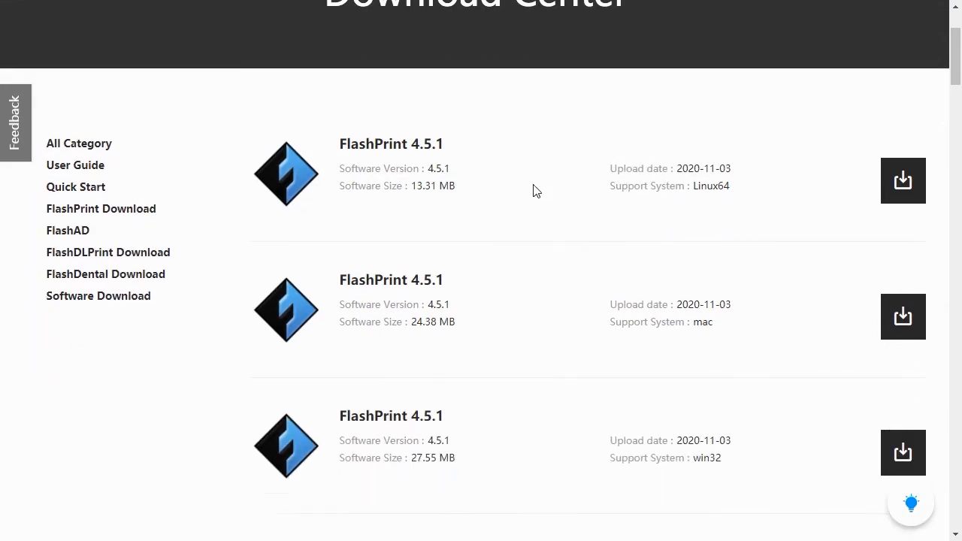
{"action": "scroll", "scroll_direction": "up", "scroll_amount": 3}
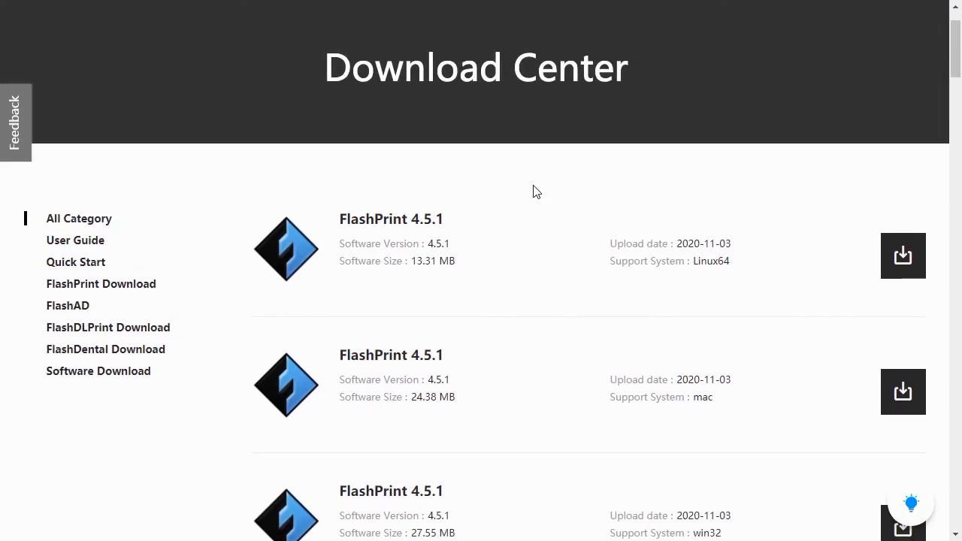
{"action": "scroll", "scroll_direction": "down", "scroll_amount": 3}
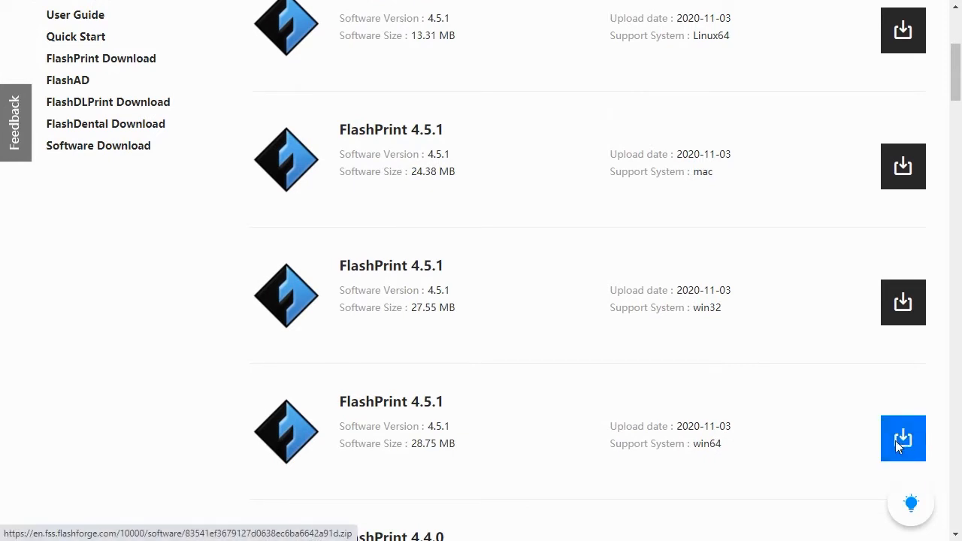
Step: Download and save the FlashPrint 4.5.1 win64 zip, show it in 3D Objects and open it
{"action": "left_click", "coordinate": [902, 439]}
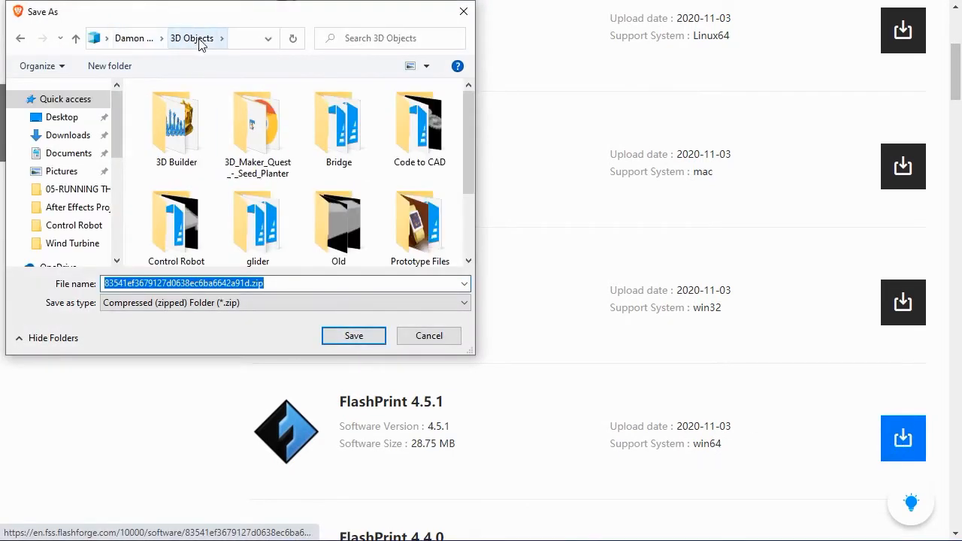
{"action": "left_click", "coordinate": [353, 335]}
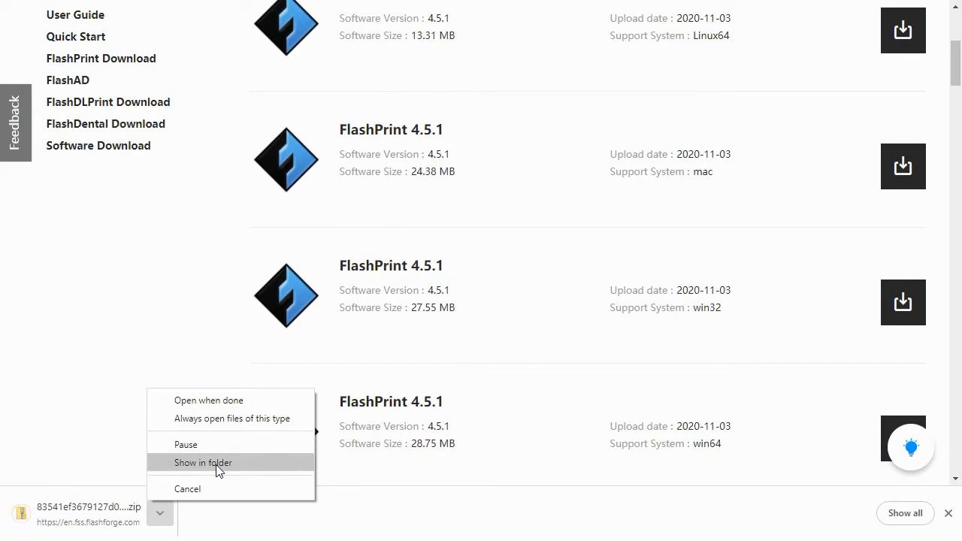
{"action": "left_click", "coordinate": [203, 463]}
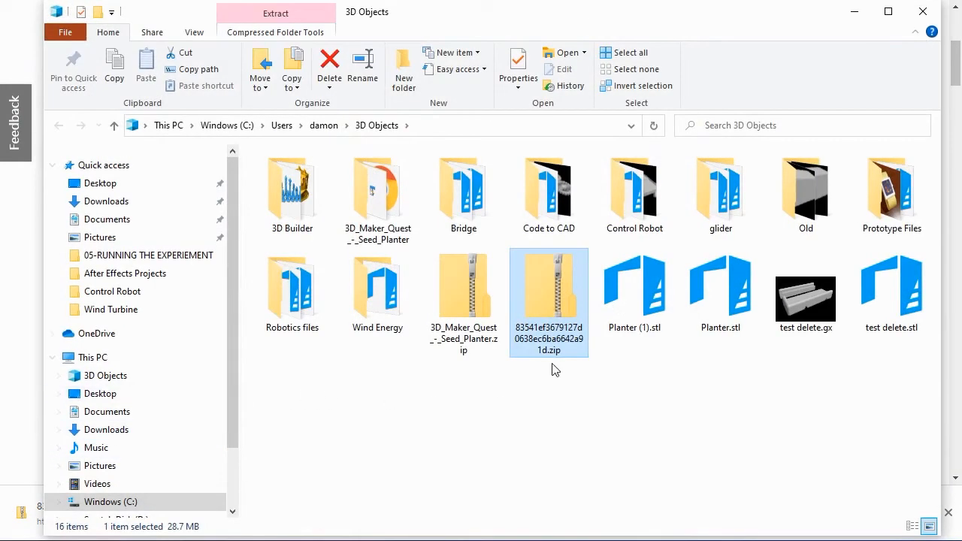
{"action": "double_click", "coordinate": [549, 282]}
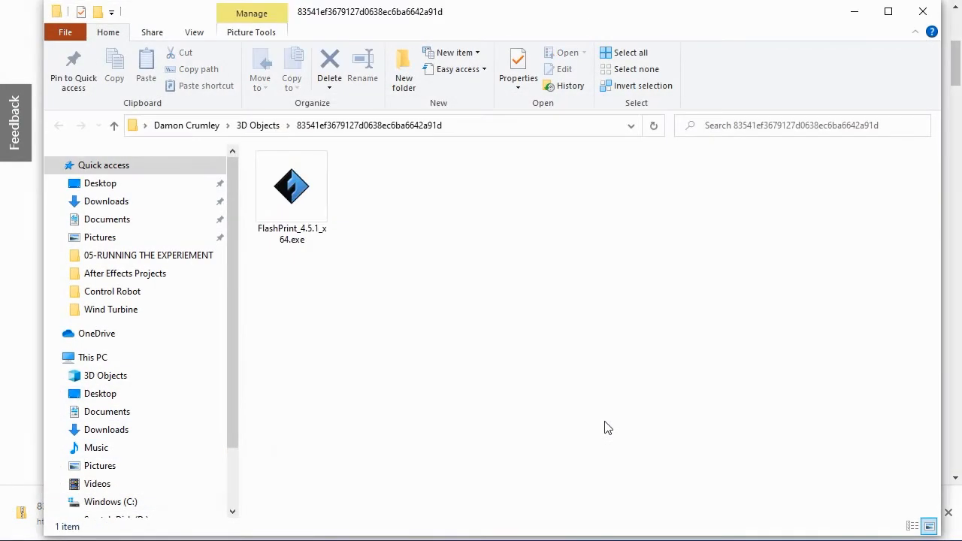
{"action": "mouse_move", "coordinate": [390, 266]}
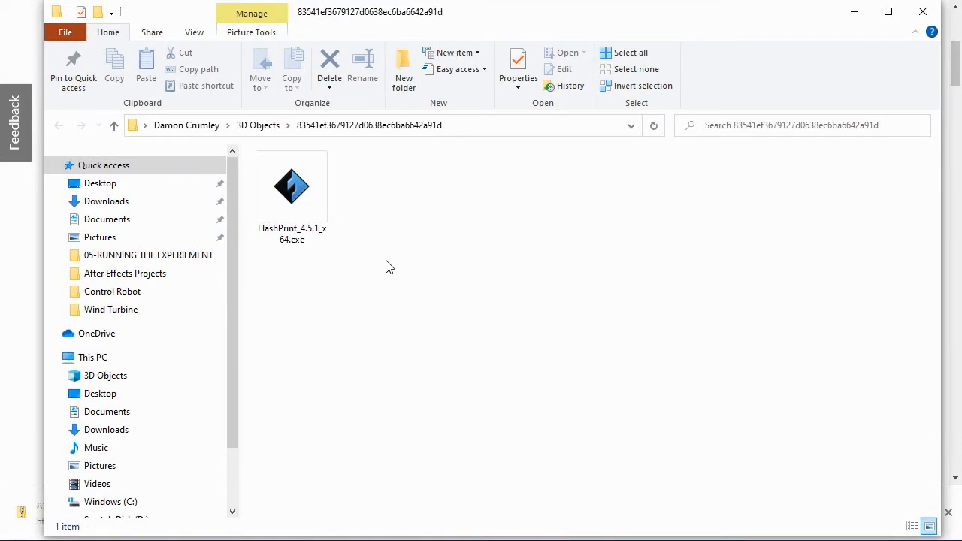
Step: Run the installer, accept the licence, install the printer drivers and finish with Launch FlashPrint ticked
{"action": "double_click", "coordinate": [291, 186]}
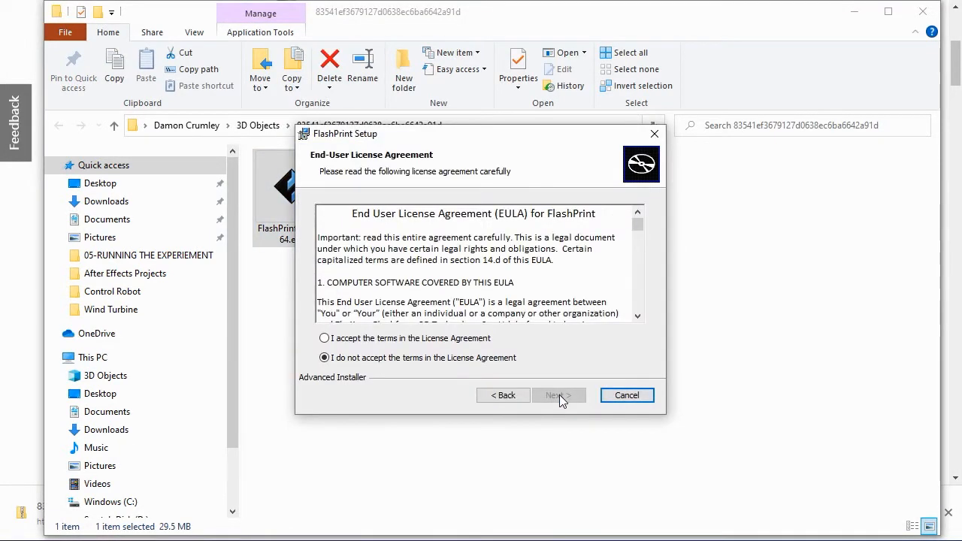
{"action": "left_click", "coordinate": [560, 395]}
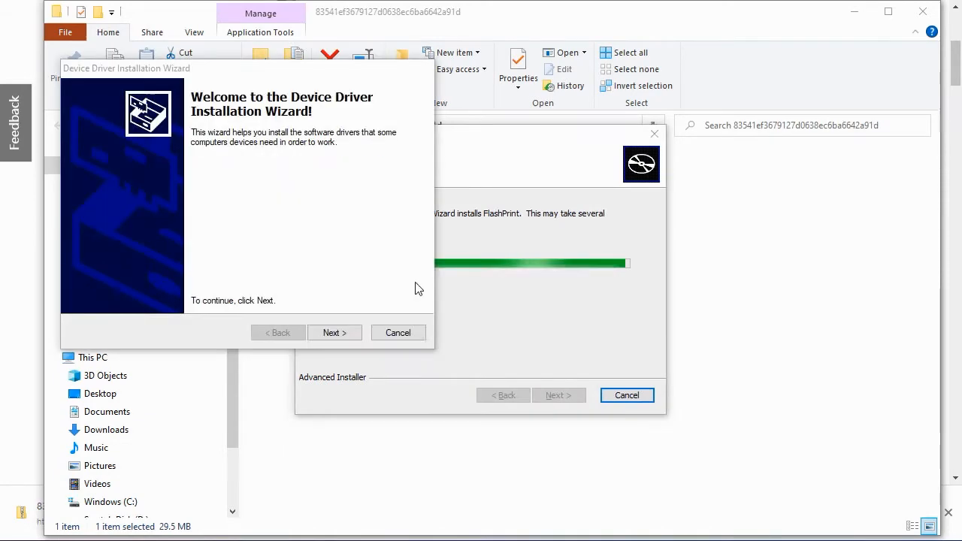
{"action": "left_click", "coordinate": [334, 332]}
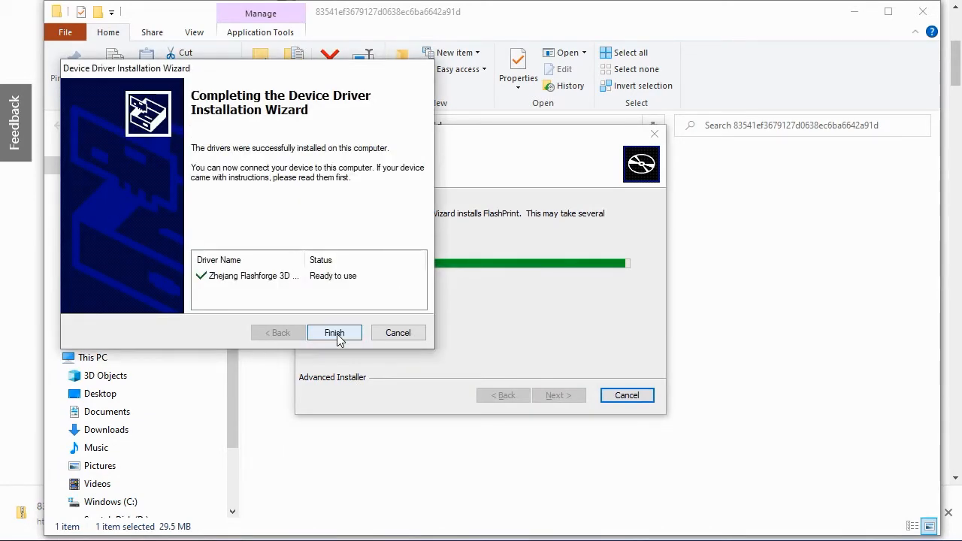
{"action": "left_click", "coordinate": [334, 332]}
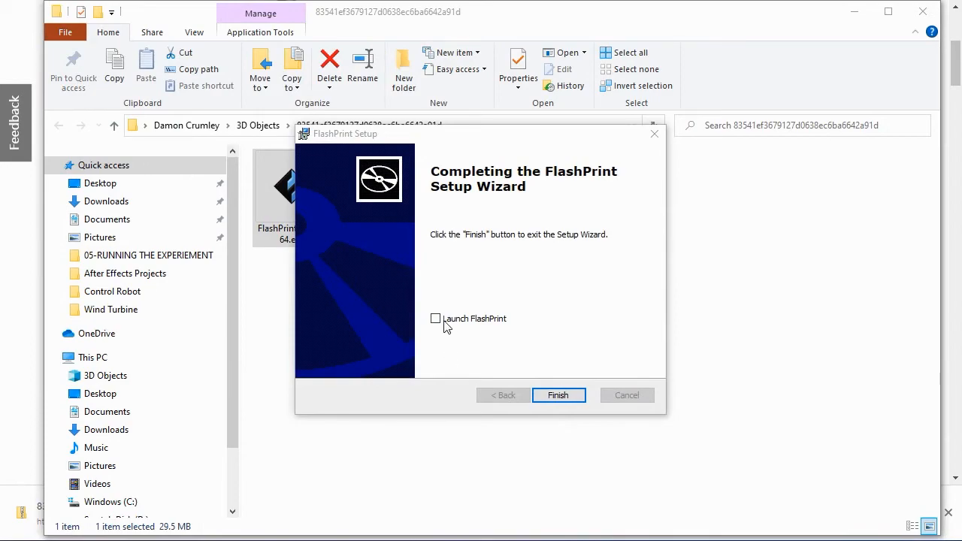
{"action": "left_click", "coordinate": [559, 394]}
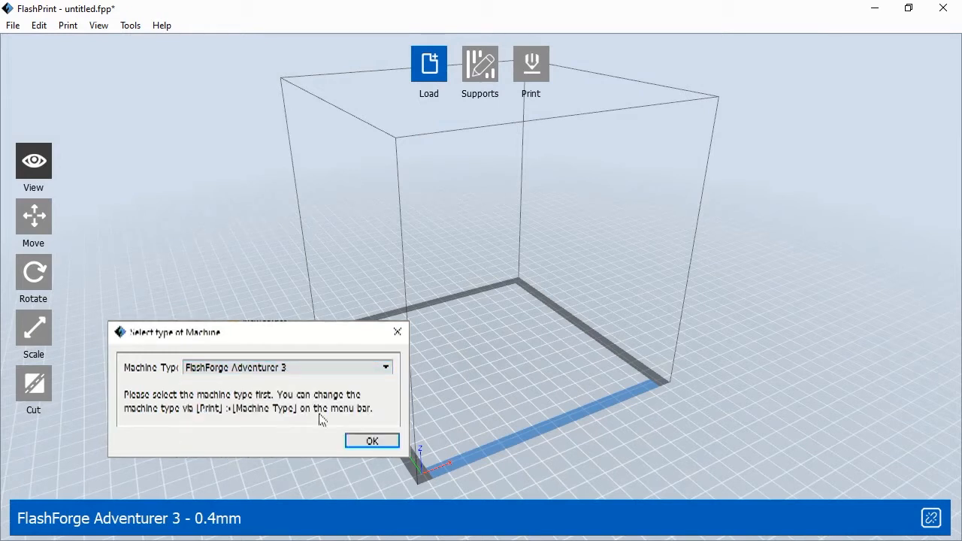
Step: Confirm FlashForge Adventurer 3 0.4mm as the machine type and view the empty build volume
{"action": "left_click", "coordinate": [371, 440]}
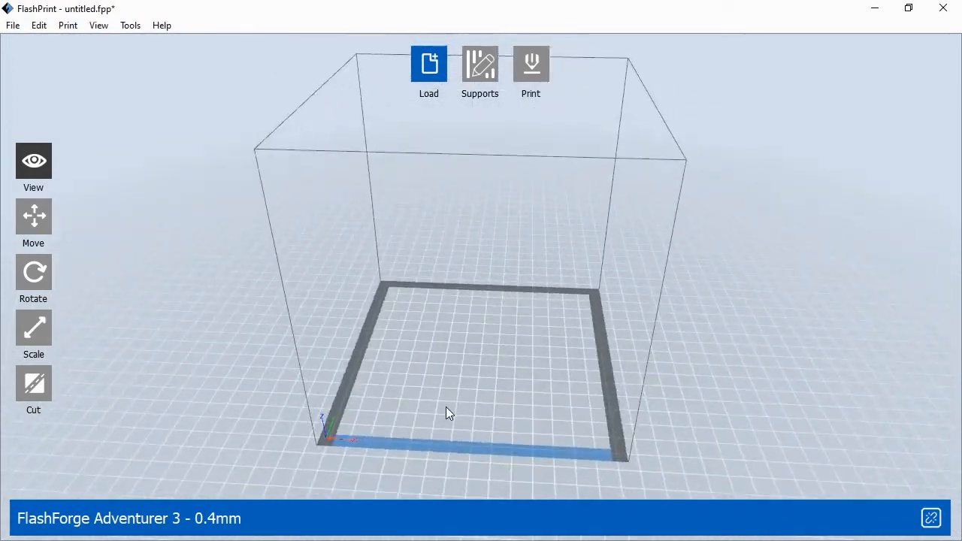
{"action": "left_click_drag", "start_coordinate": [448, 413], "coordinate": [406, 349]}
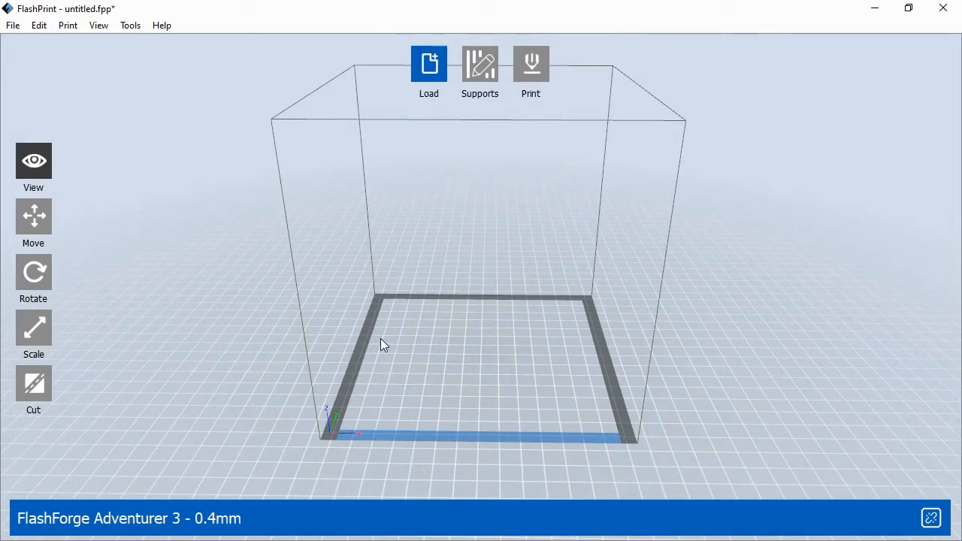
{"action": "mouse_move", "coordinate": [368, 342]}
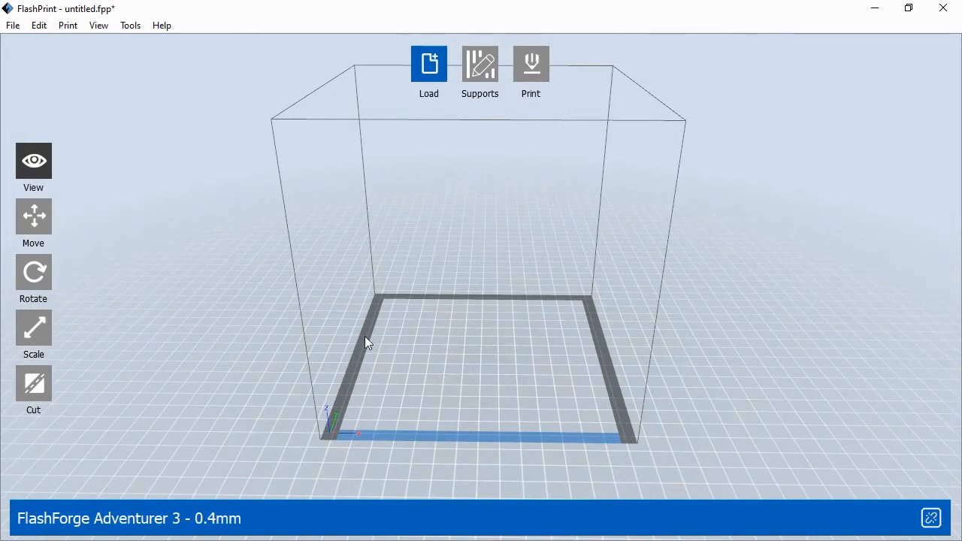
{"action": "mouse_move", "coordinate": [167, 269]}
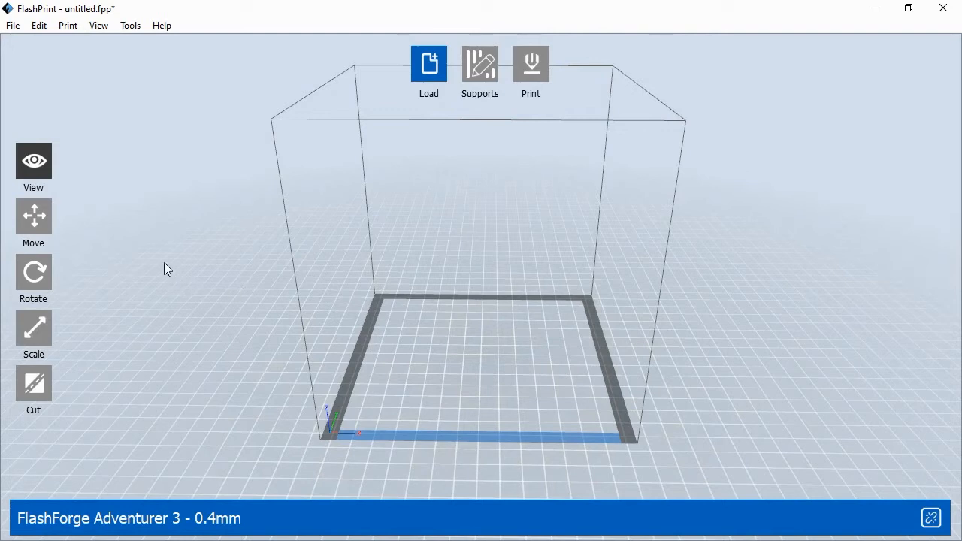
Step: Connect to My 3D Printer at 192.168.1.143 via Print > Connect Machine so it reads Ready
{"action": "left_click", "coordinate": [68, 24]}
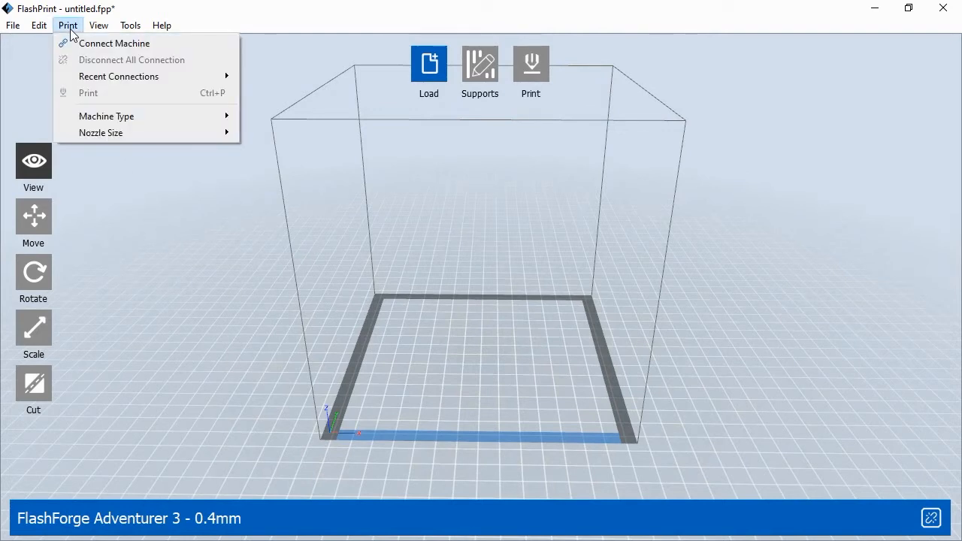
{"action": "left_click", "coordinate": [114, 42]}
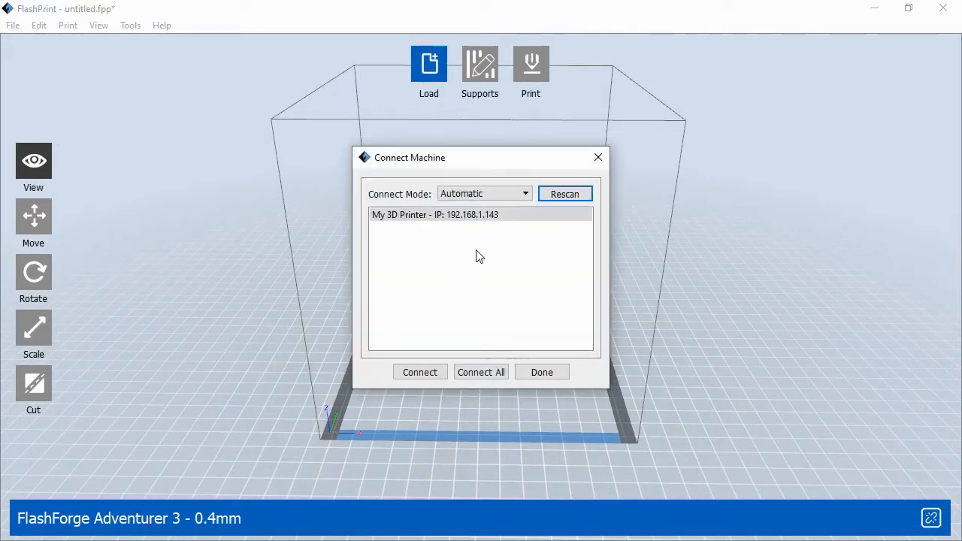
{"action": "left_click", "coordinate": [479, 213]}
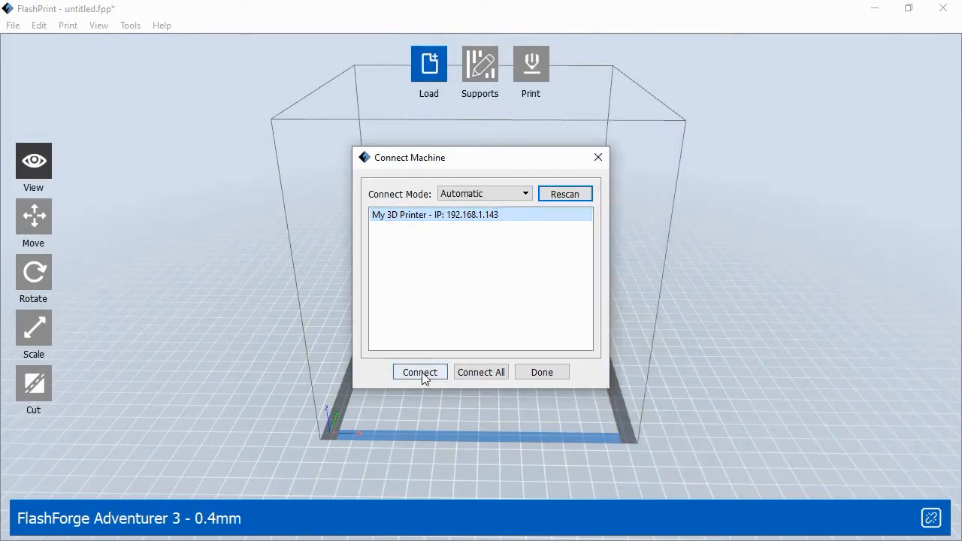
{"action": "left_click", "coordinate": [419, 373]}
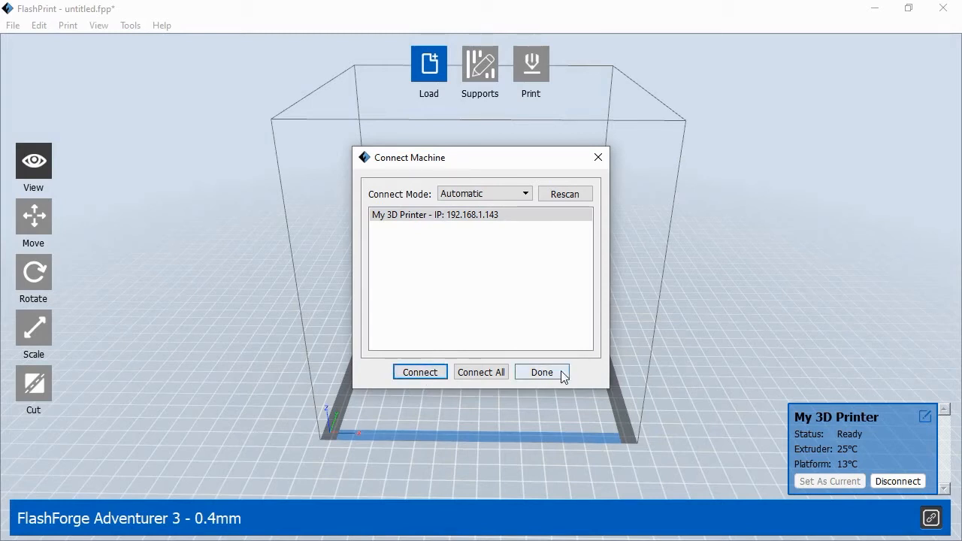
{"action": "left_click", "coordinate": [541, 373]}
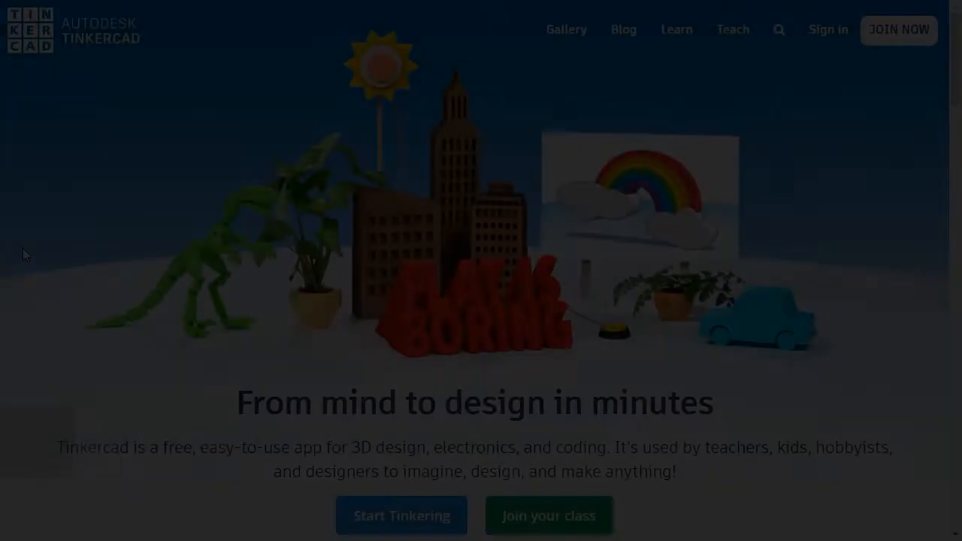
Step: From the Tinkercad dashboard, create a new blank 3D design
{"action": "scroll", "scroll_direction": "down", "scroll_amount": 3}
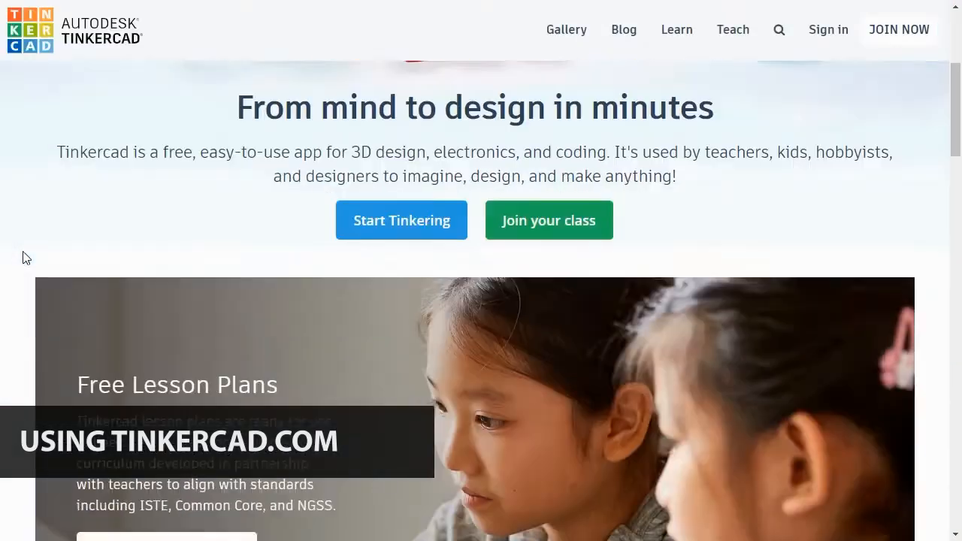
{"action": "scroll", "scroll_direction": "up", "scroll_amount": 3}
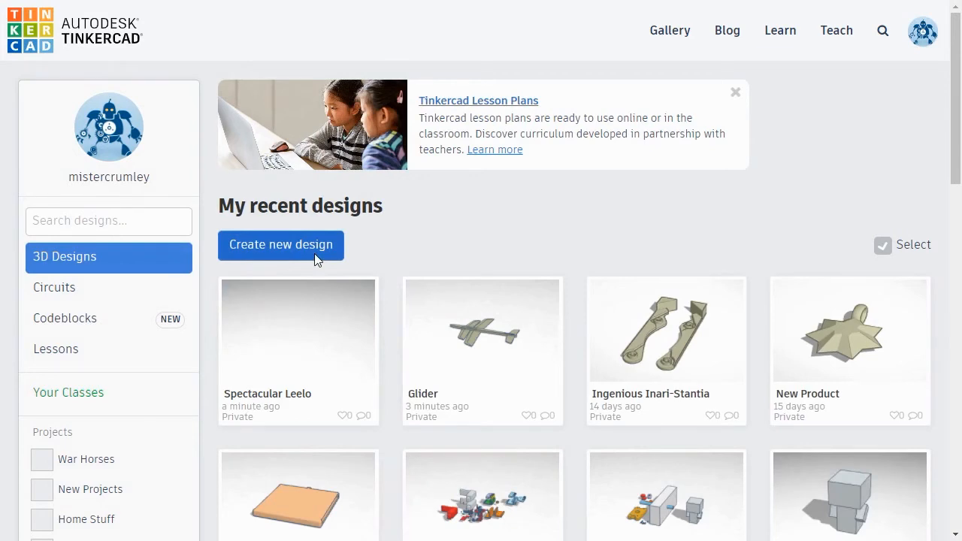
{"action": "left_click", "coordinate": [281, 245]}
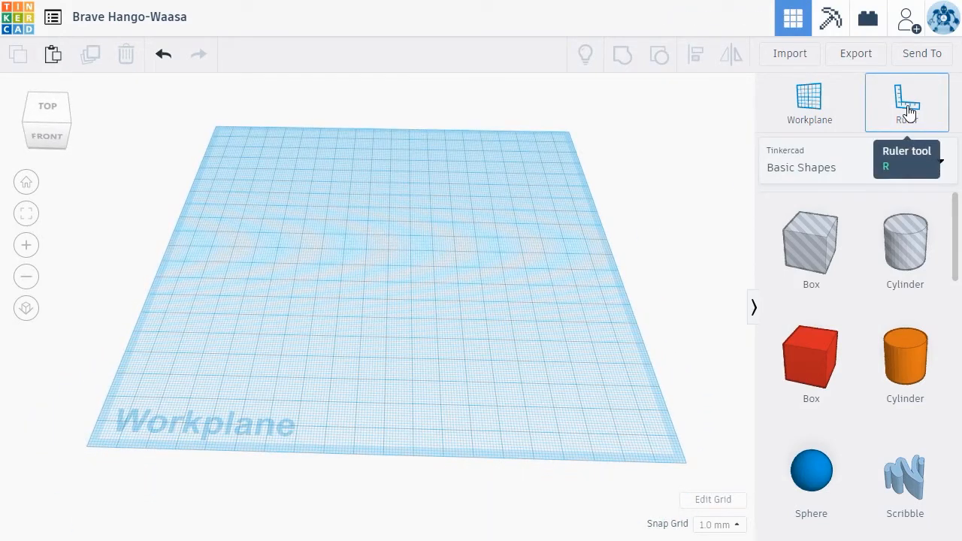
Step: Place the measuring ruler with its origin near the workplane's front-left corner
{"action": "left_click", "coordinate": [193, 372]}
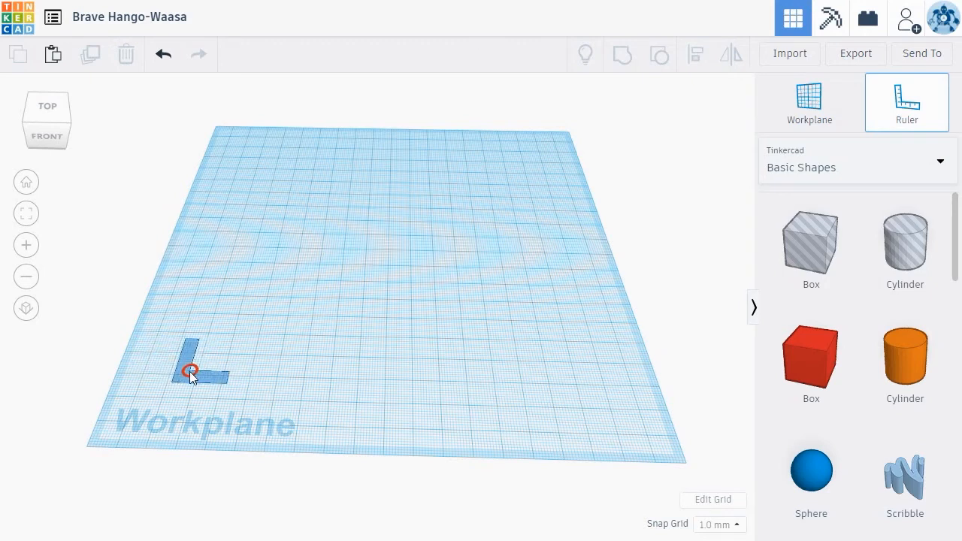
{"action": "left_click", "coordinate": [190, 372]}
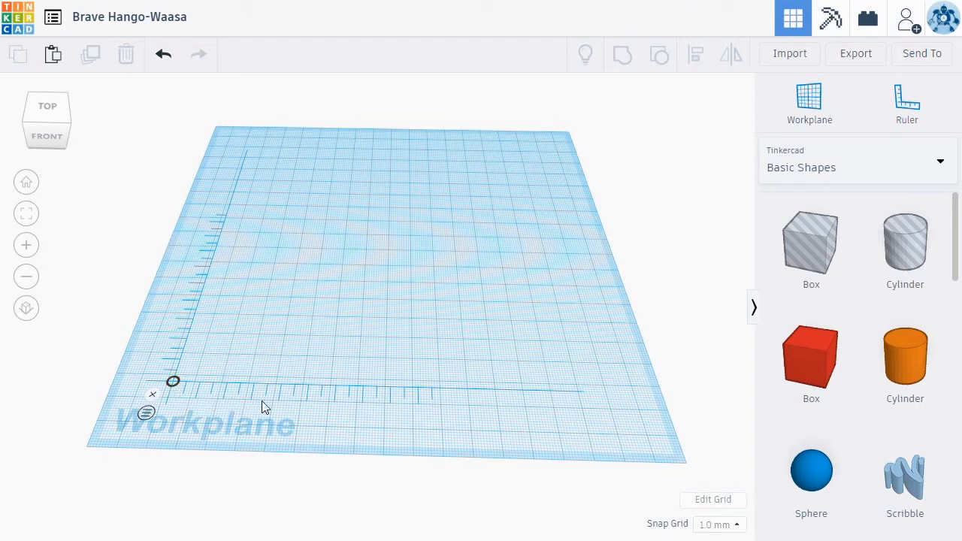
{"action": "mouse_move", "coordinate": [302, 406]}
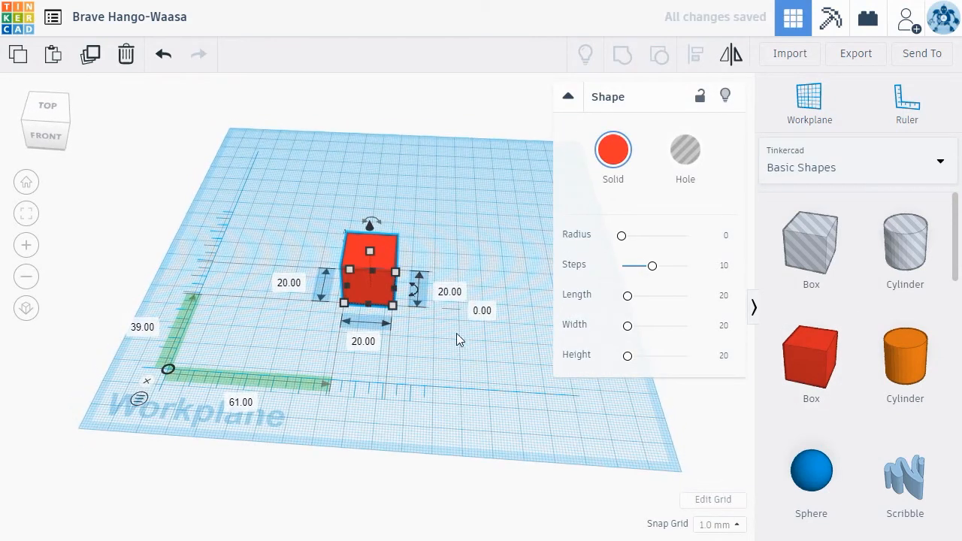
Step: Add an orange cylinder in front of the box and stretch it wider with the corner handle
{"action": "left_click", "coordinate": [451, 293]}
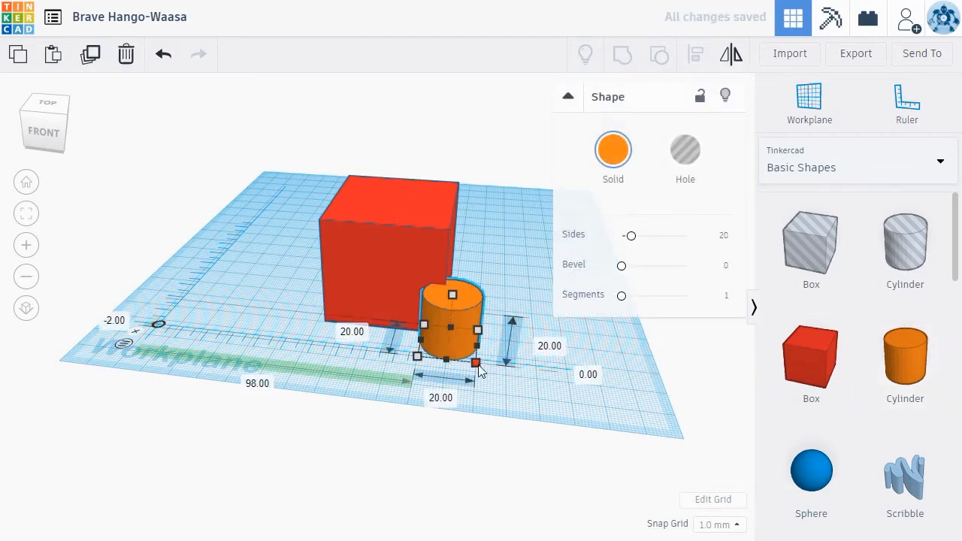
{"action": "left_click_drag", "start_coordinate": [475, 362], "coordinate": [511, 397]}
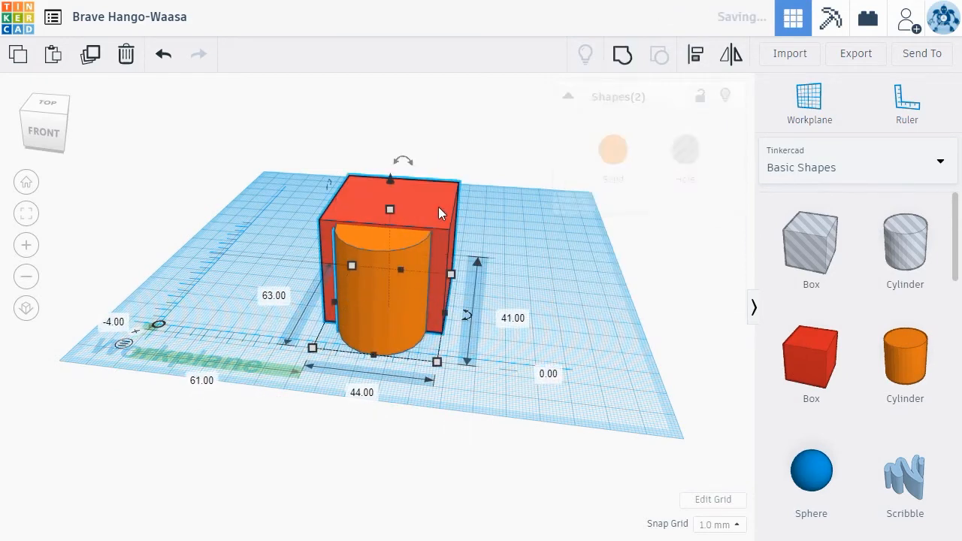
Step: Cut the cylinder as a Hole, delete the shapes and place a green Roof from Basic Shapes
{"action": "left_click", "coordinate": [568, 96]}
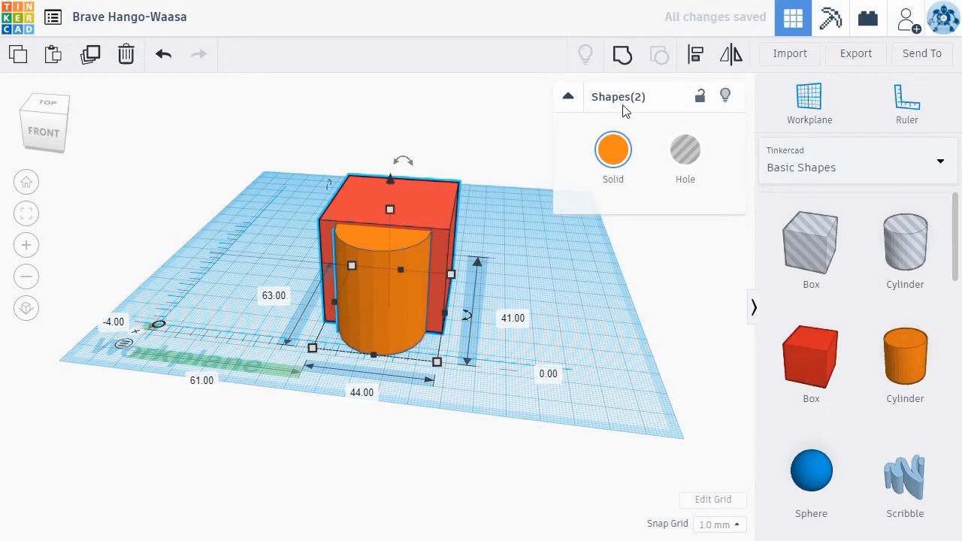
{"action": "left_click", "coordinate": [389, 209]}
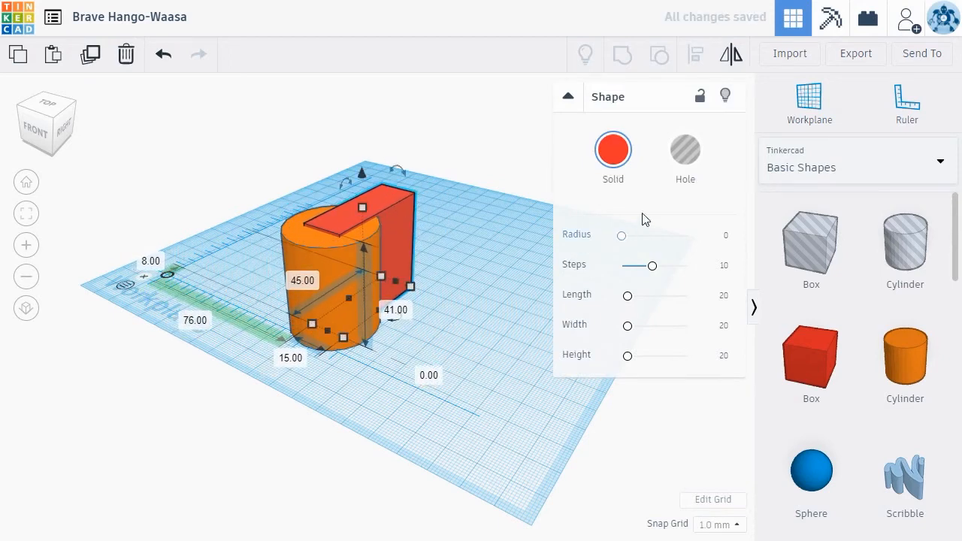
{"action": "left_click", "coordinate": [685, 149]}
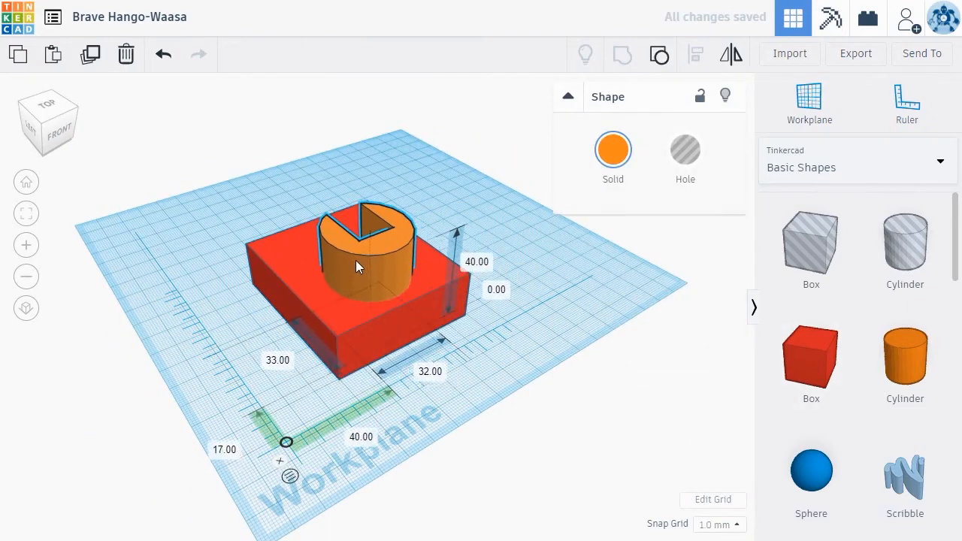
{"action": "left_click", "coordinate": [622, 54]}
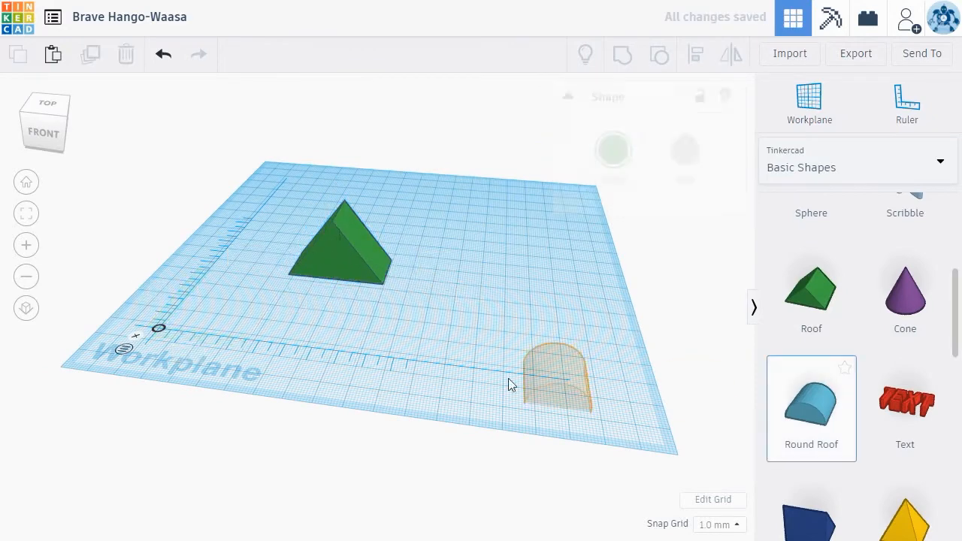
Step: Add a round roof beside the roof and a red box, then start importing star_necklace.stl
{"action": "left_click_drag", "start_coordinate": [556, 384], "coordinate": [331, 286]}
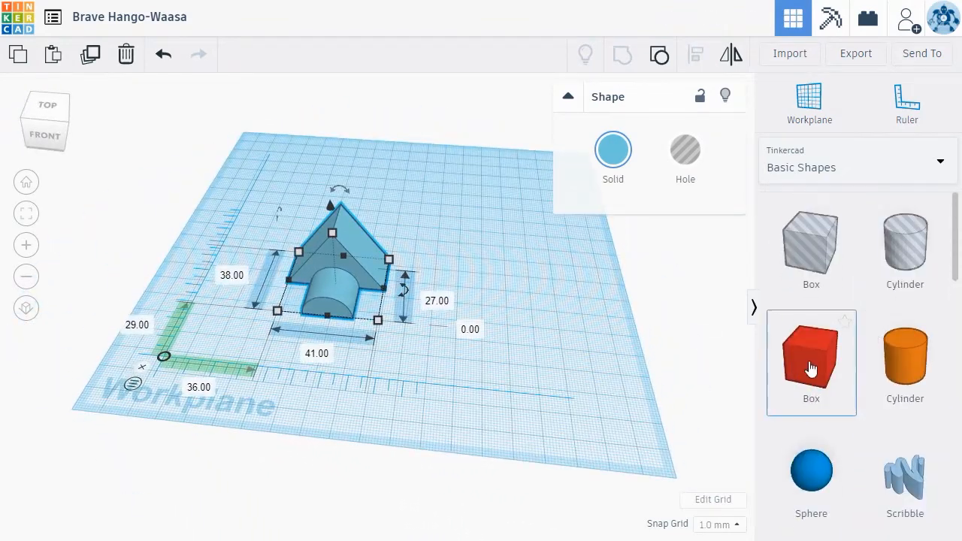
{"action": "left_click", "coordinate": [812, 361]}
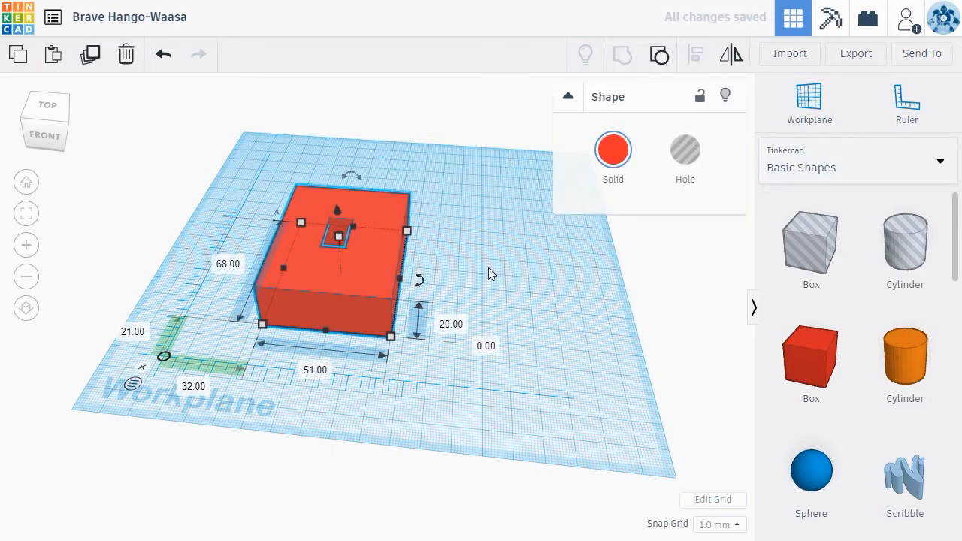
{"action": "left_click", "coordinate": [451, 302]}
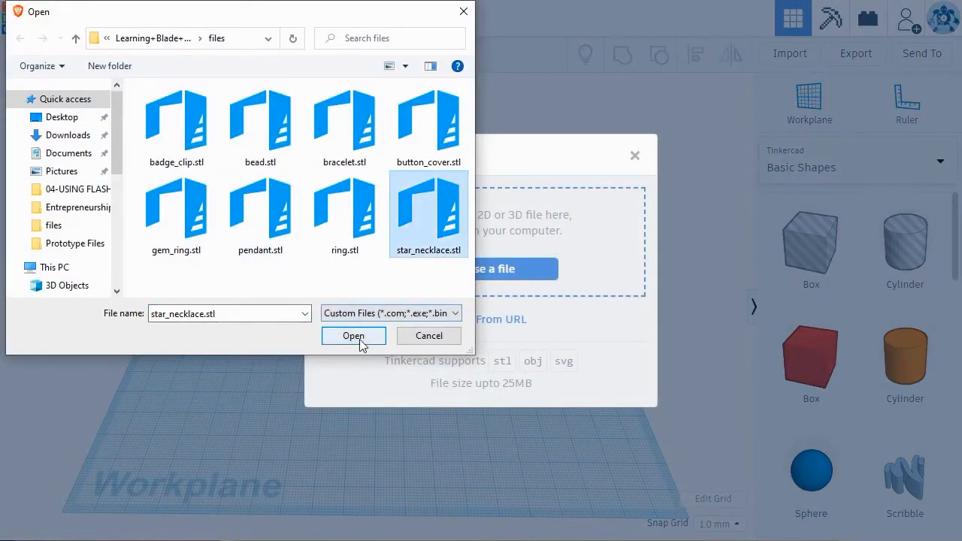
Step: Confirm the star_necklace.stl import, then in the Glider design start mirroring a pink fin
{"action": "left_click", "coordinate": [353, 335]}
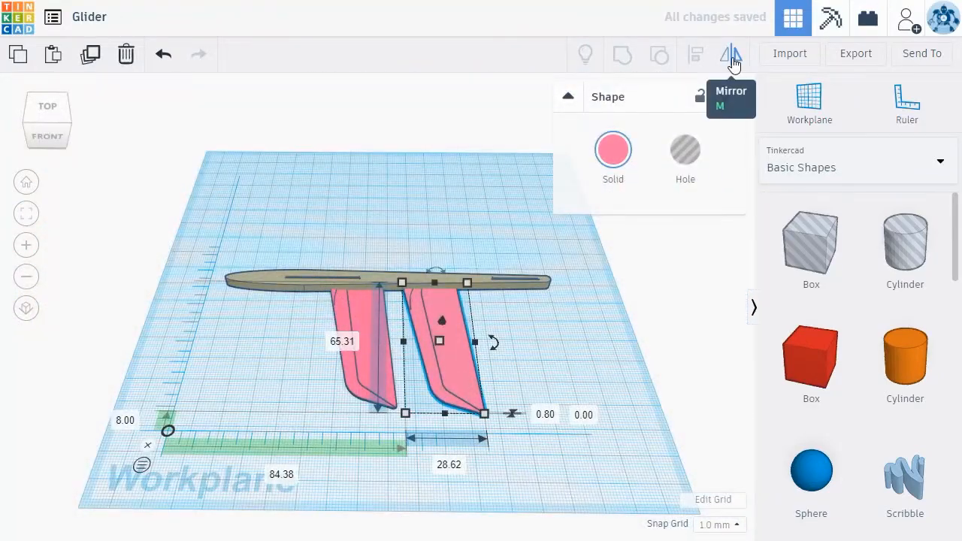
{"action": "left_click", "coordinate": [731, 54]}
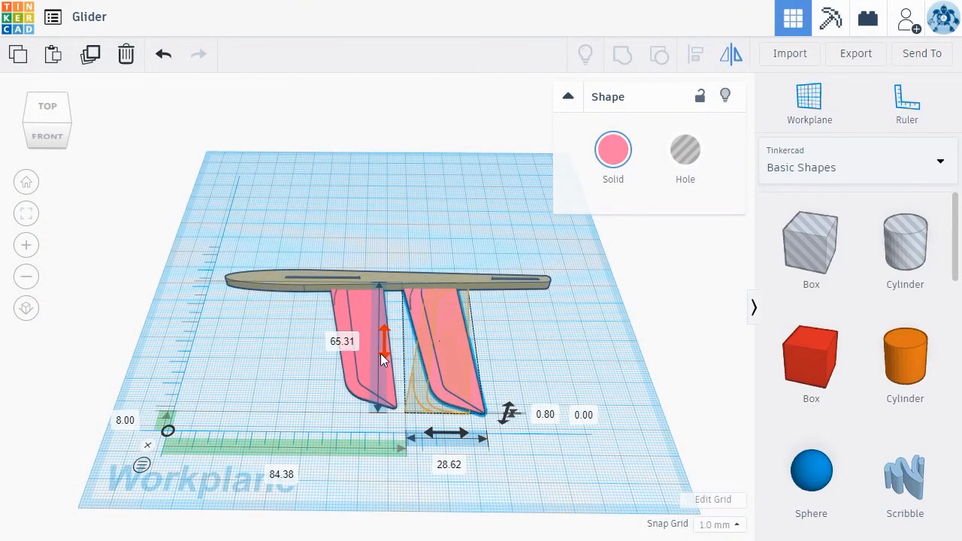